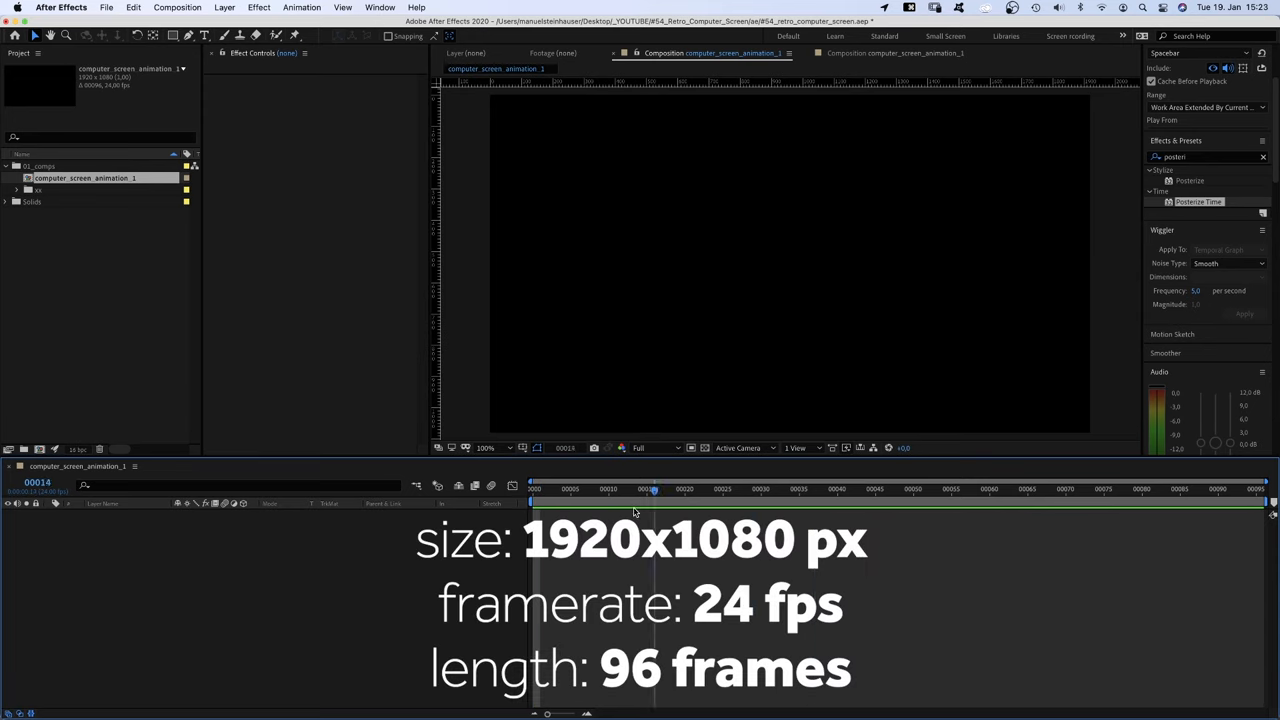
# Type the three-line title 'Retro Computer Screen Title Animation' in Source Code Pro Regular, 100 px
pyautogui.click(205, 35)
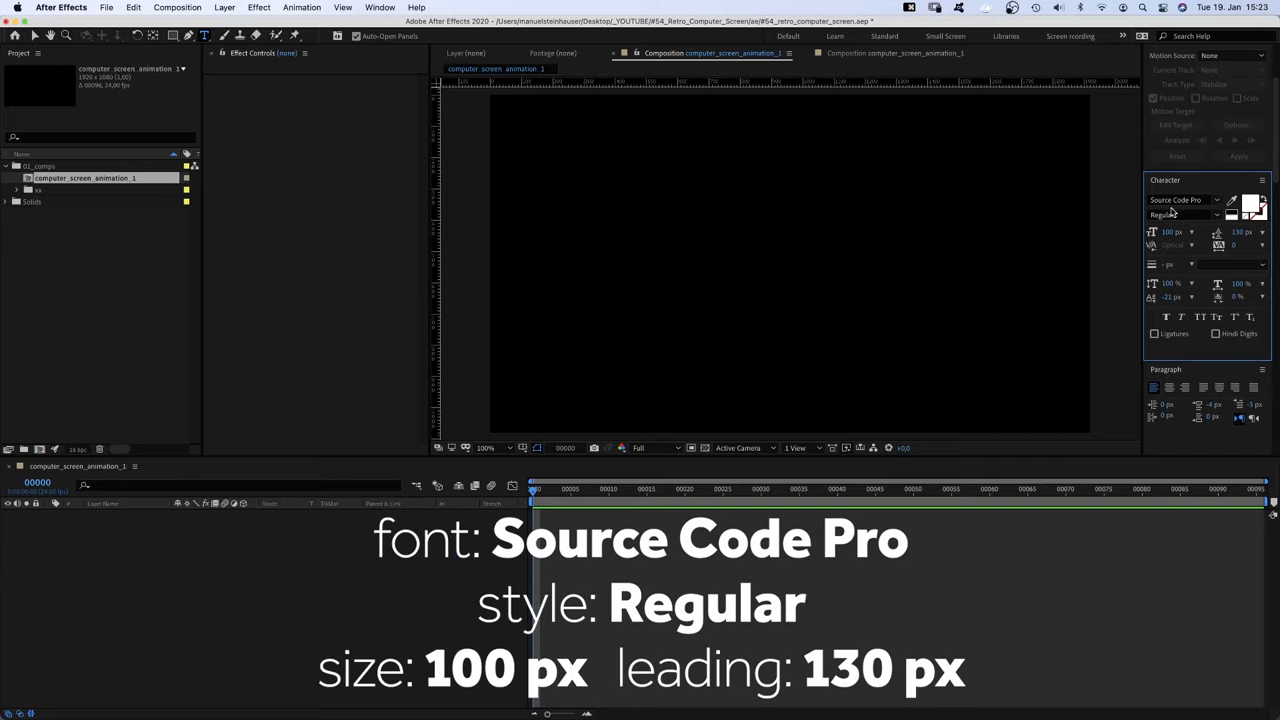
pyautogui.moveTo(631, 223)
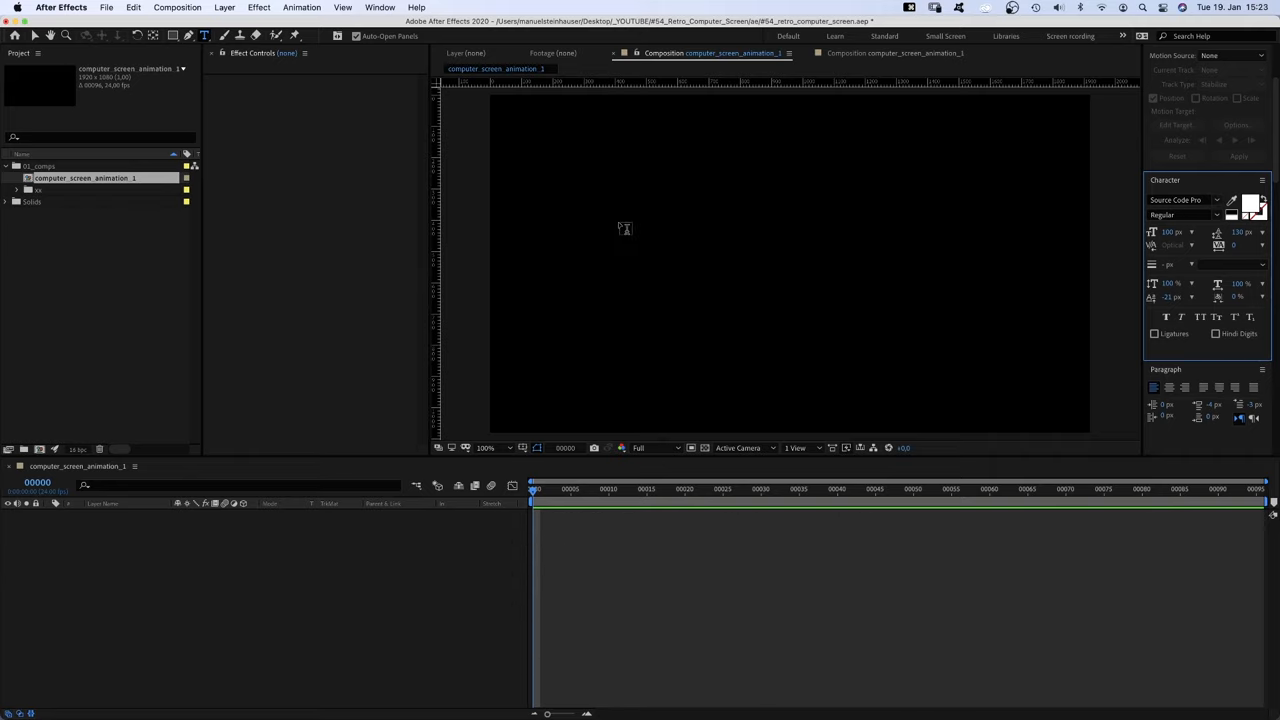
pyautogui.write('Retro')
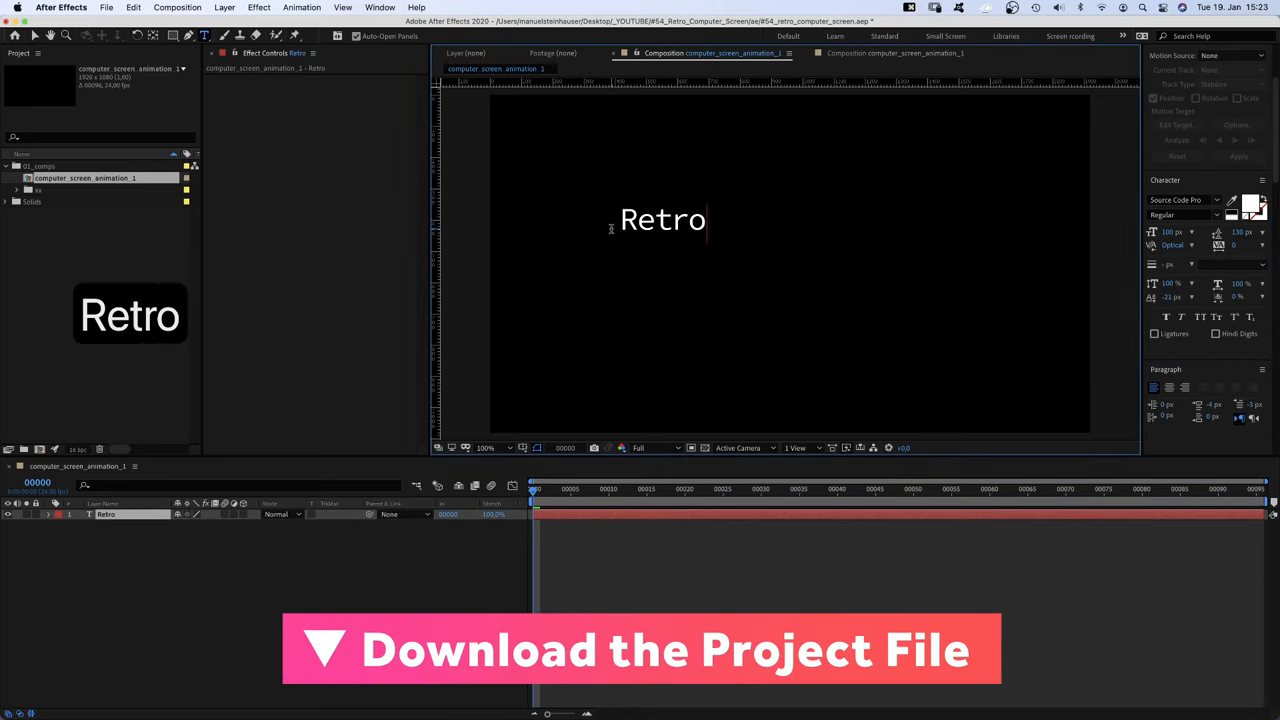
pyautogui.write('Computer Screen')
pyautogui.write('Title Animation')
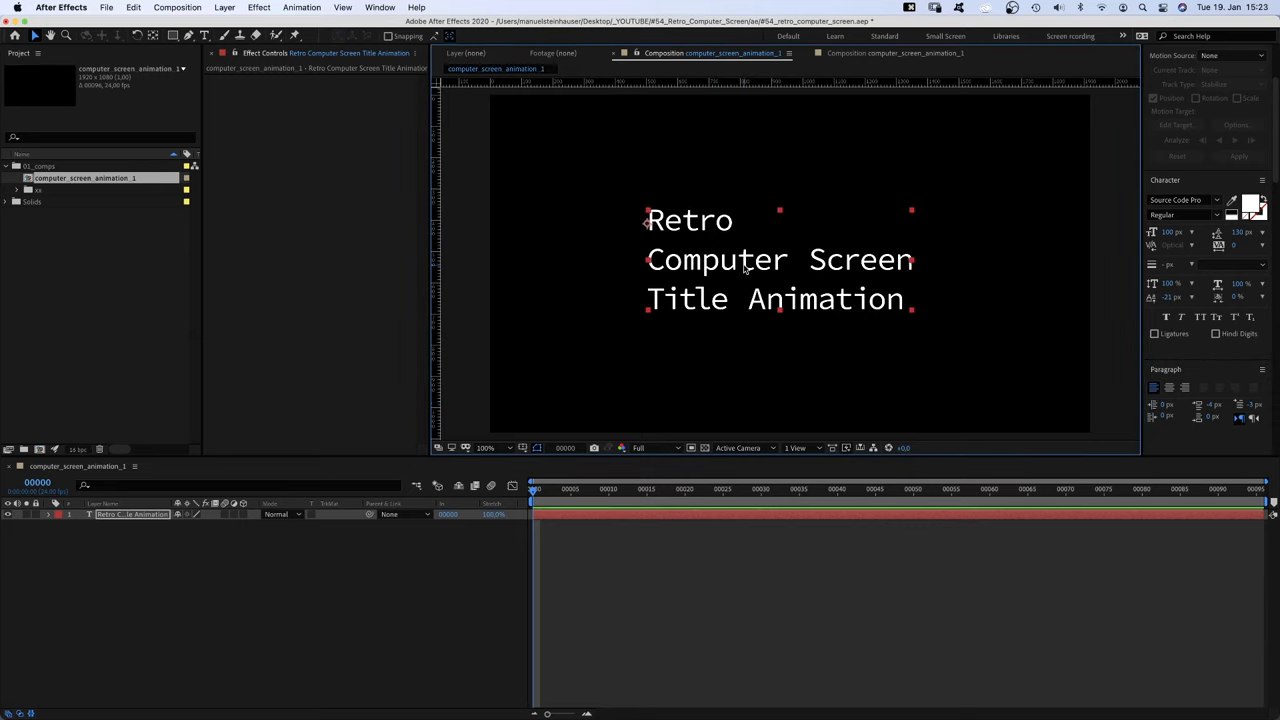
# Add a Slider Control named Speed to the title and enable a Source Text expression
pyautogui.click(259, 7)
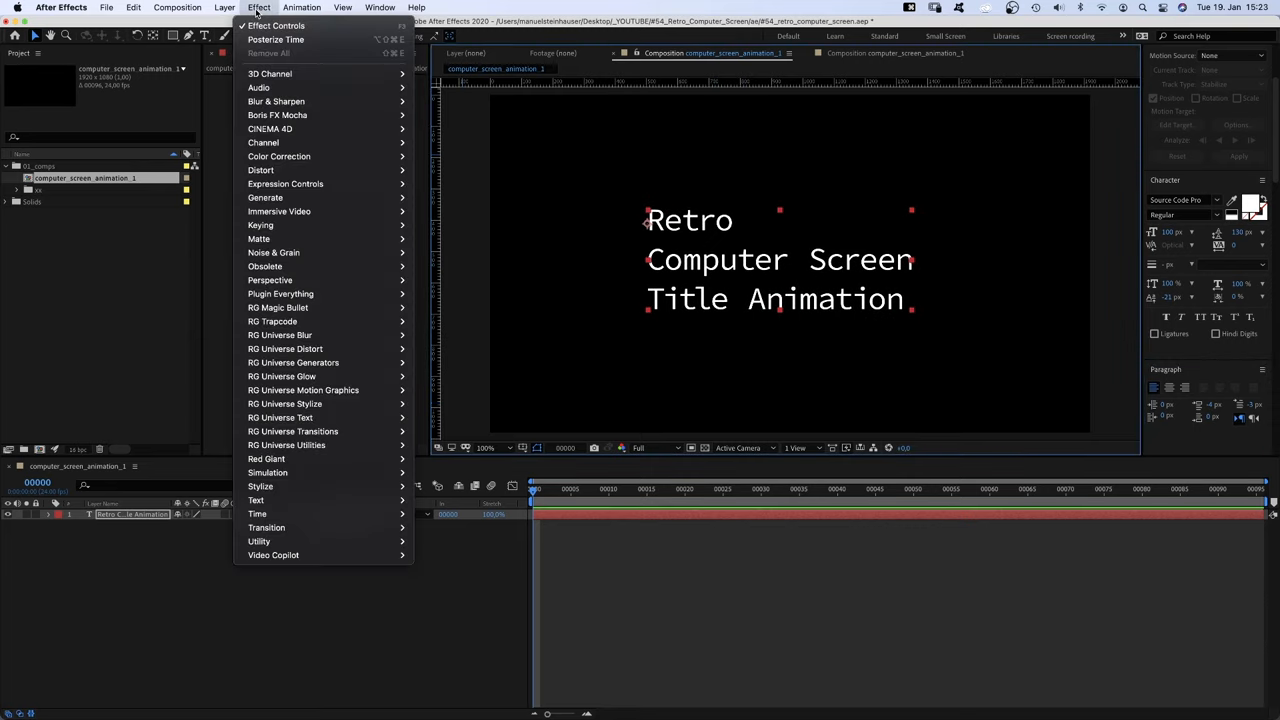
pyautogui.moveTo(285, 183)
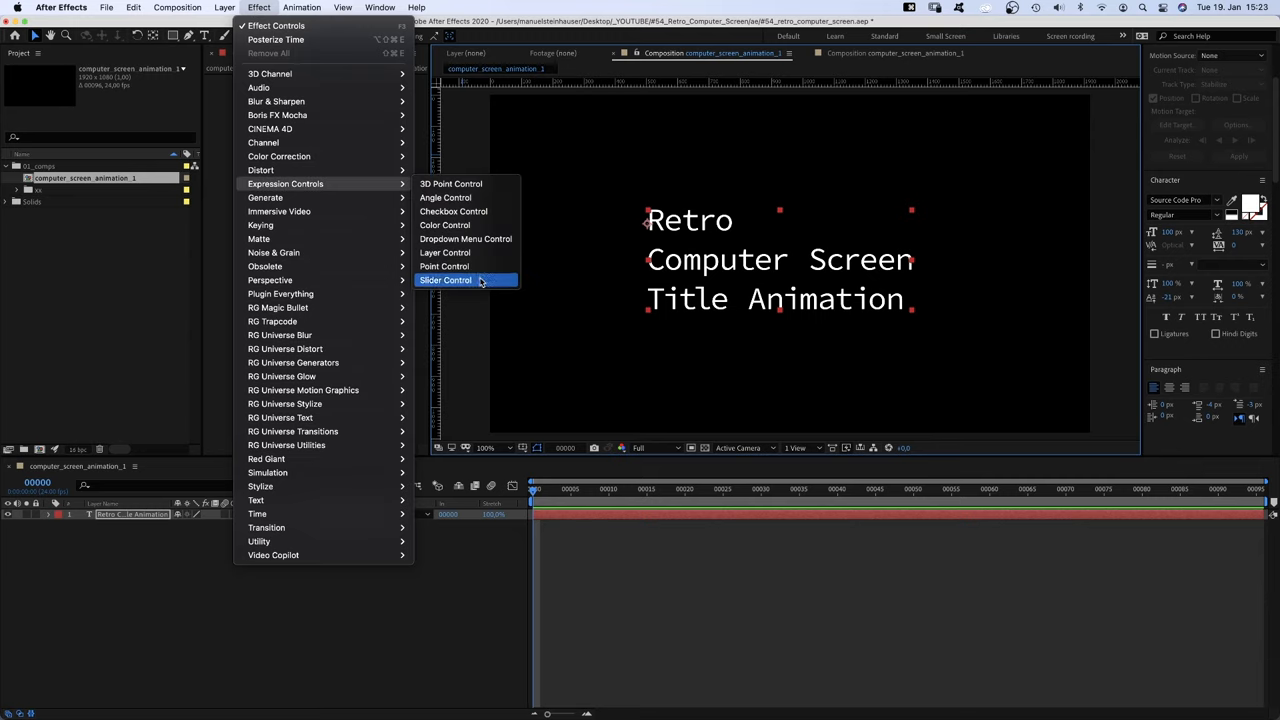
pyautogui.click(445, 280)
pyautogui.write('Speed')
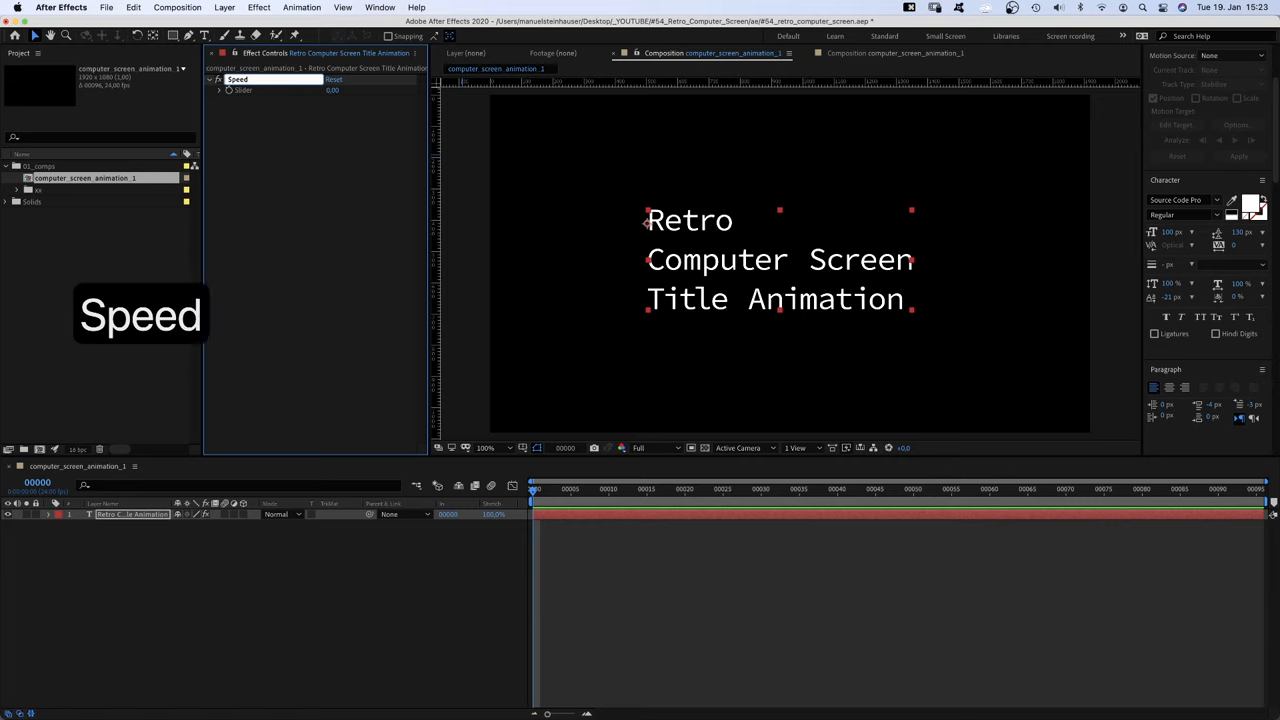
pyautogui.click(51, 514)
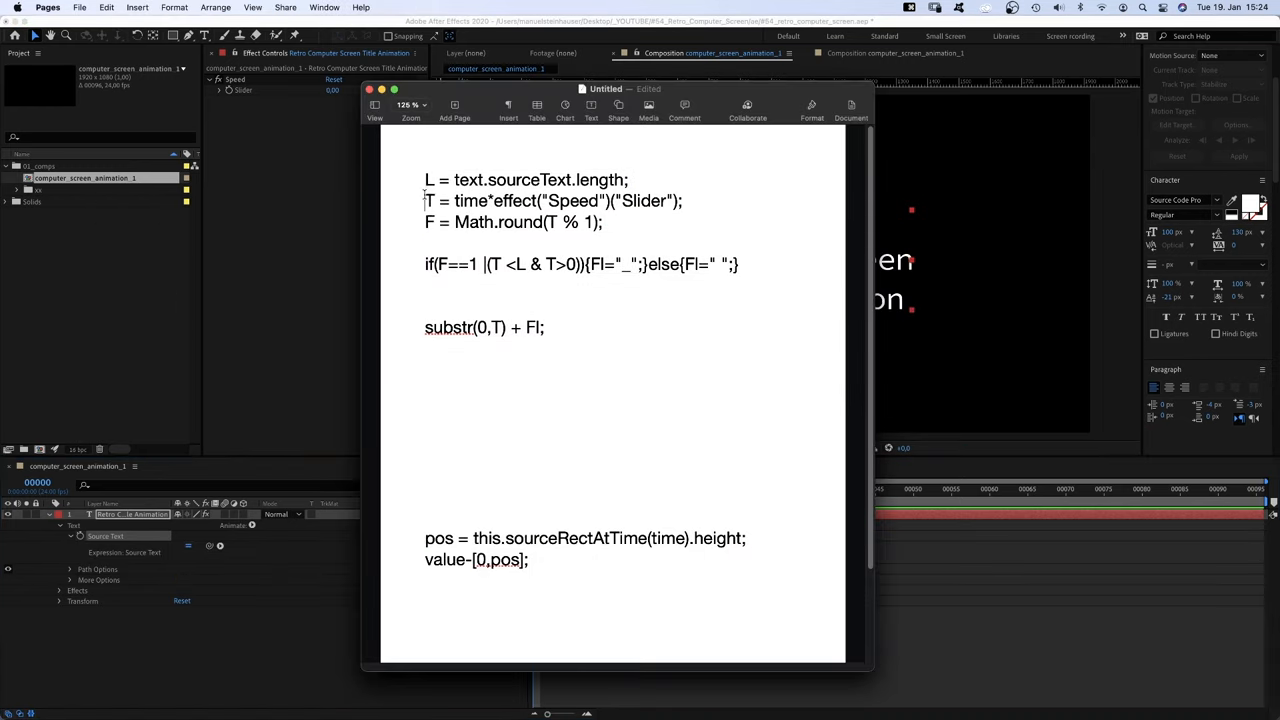
pyautogui.press('cmd+c')
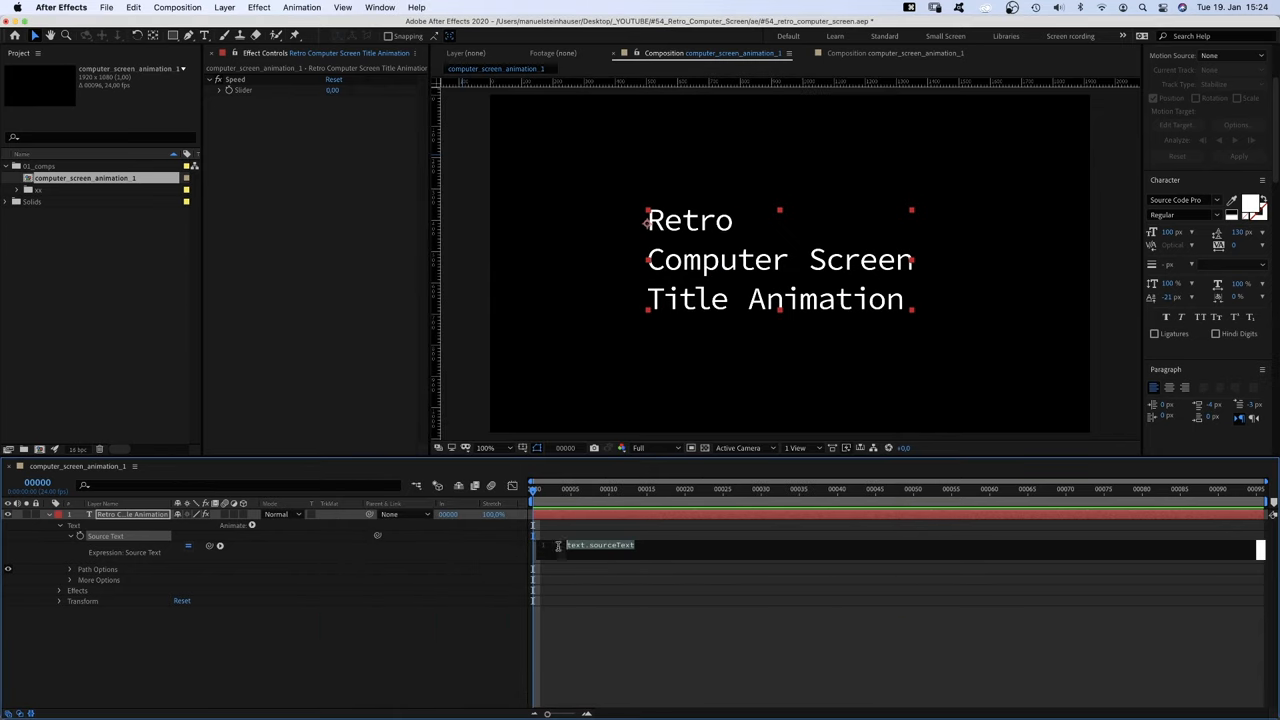
# Paste the substr typing expression into Source Text, preview it, and set Speed to 25
pyautogui.write('substr(0,T) + Fl;')
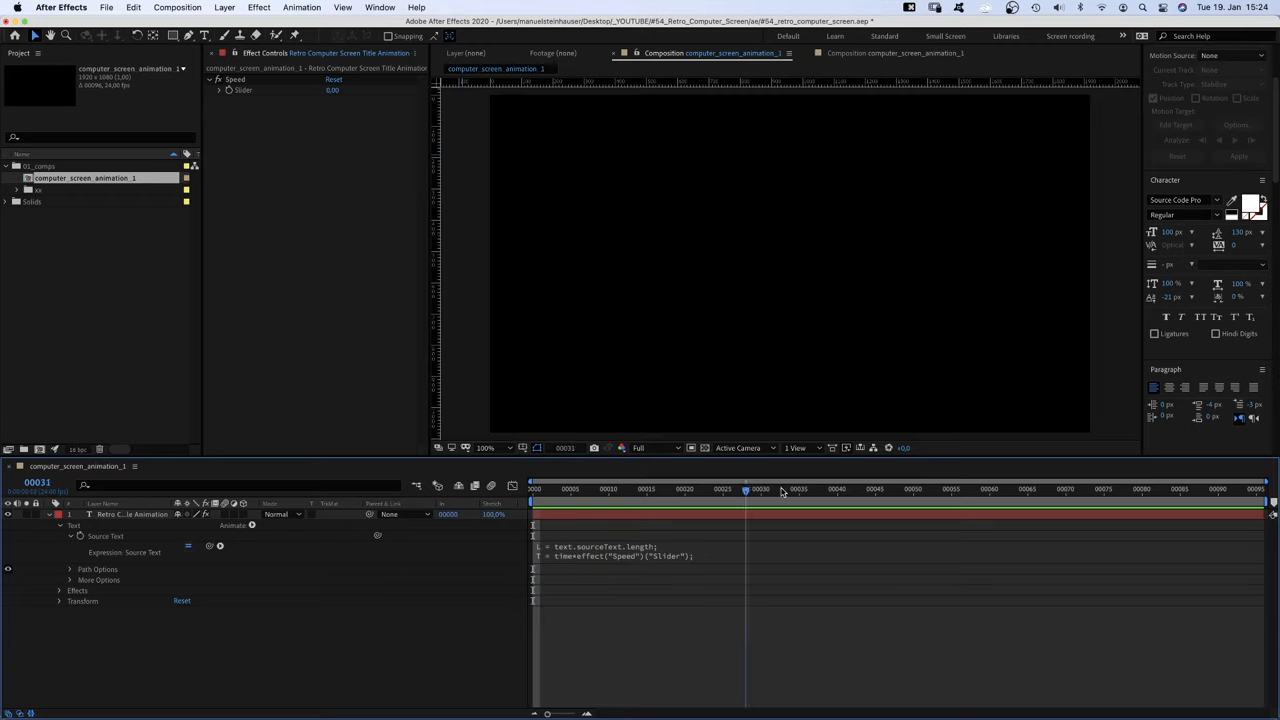
pyautogui.moveTo(745, 489); pyautogui.dragTo(601, 489)
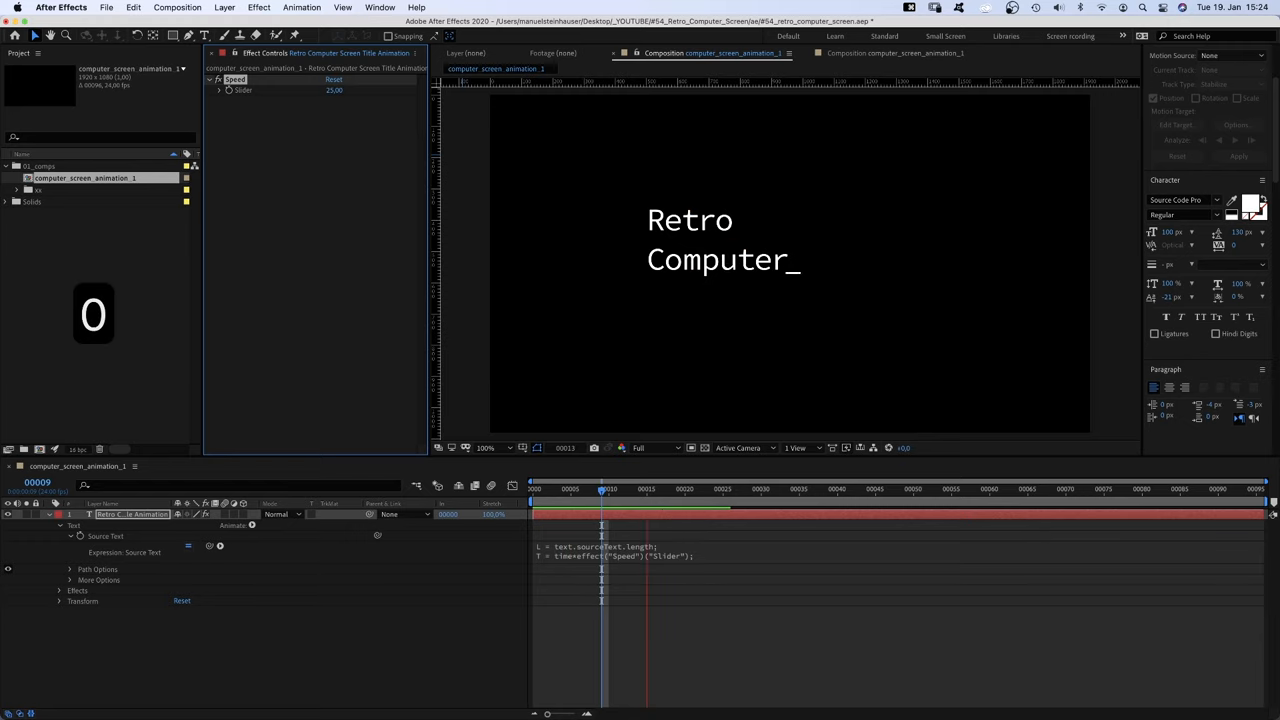
pyautogui.click(1010, 489)
pyautogui.write('gri')
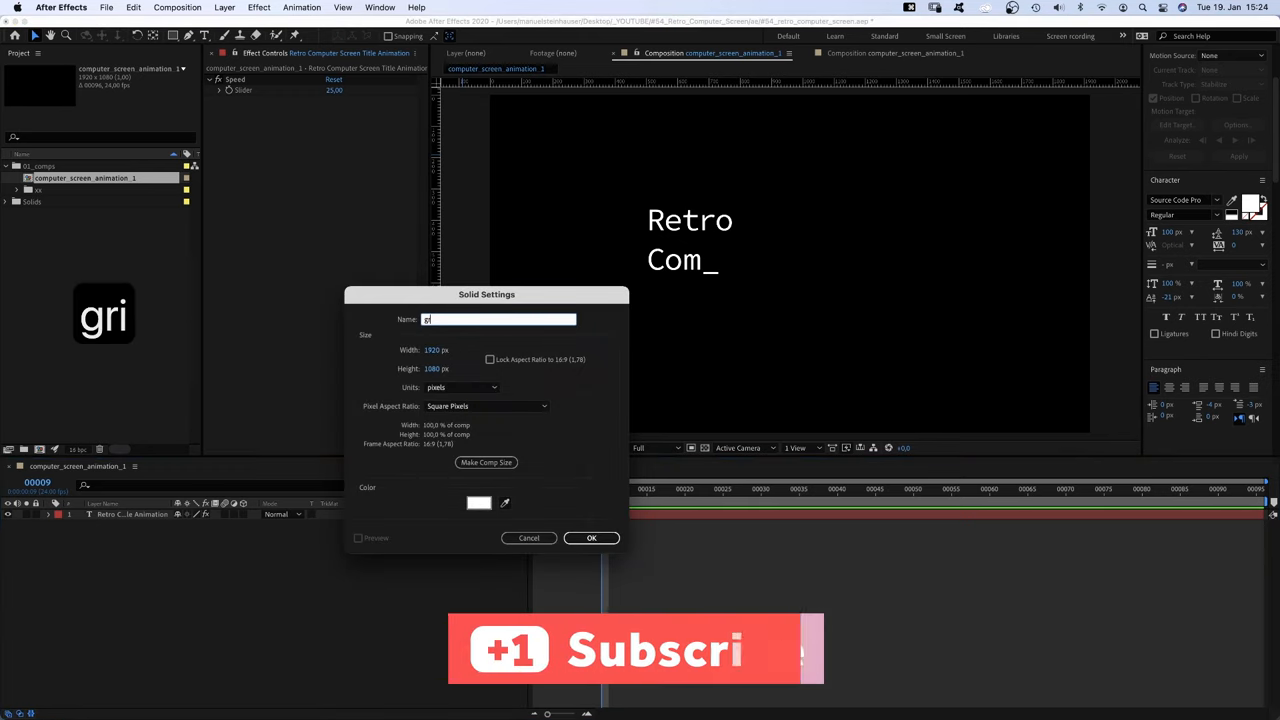
# Create the 'grid' solid with Venetian Blinds width 6, duplicated at 90° direction
pyautogui.click(479, 503)
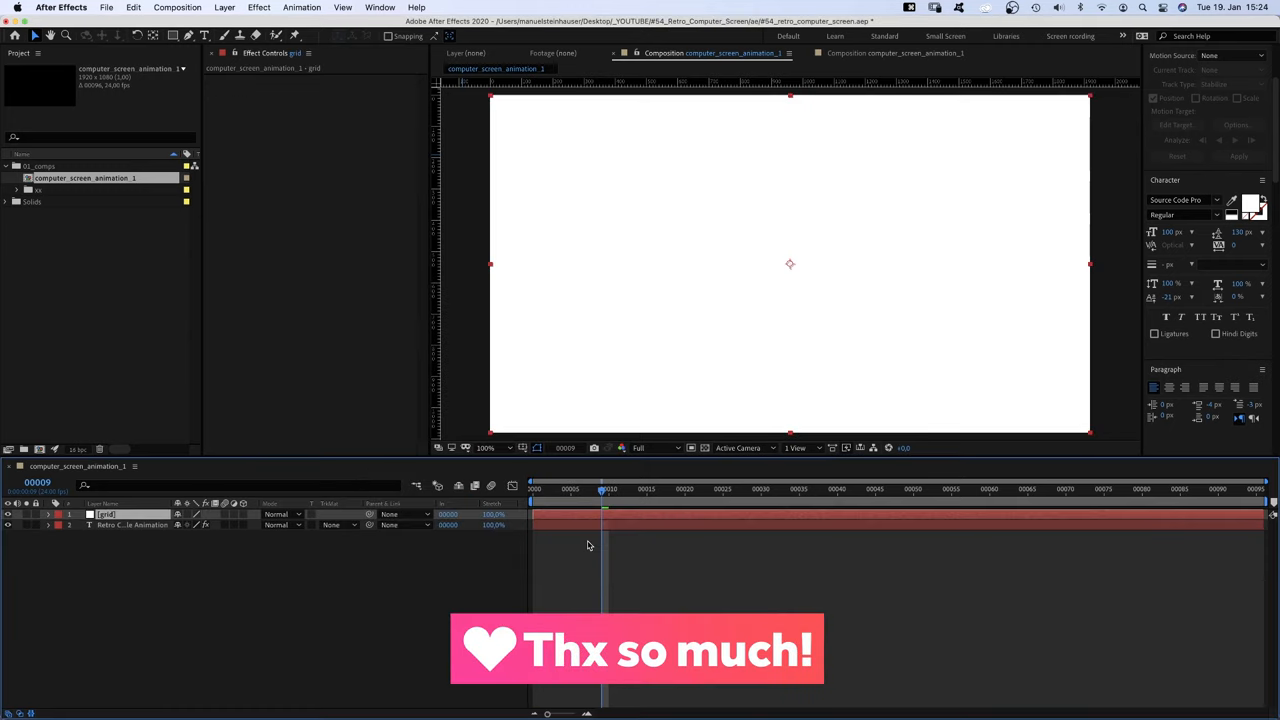
pyautogui.write('venetia')
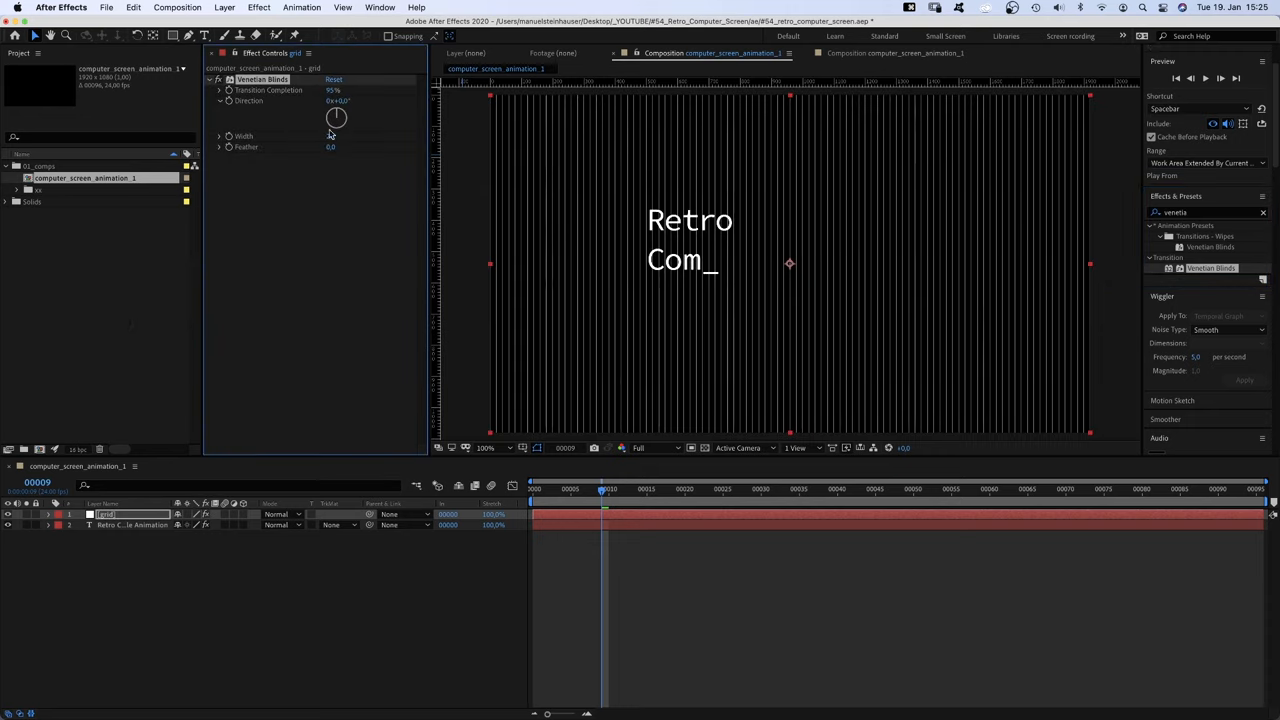
pyautogui.write('6')
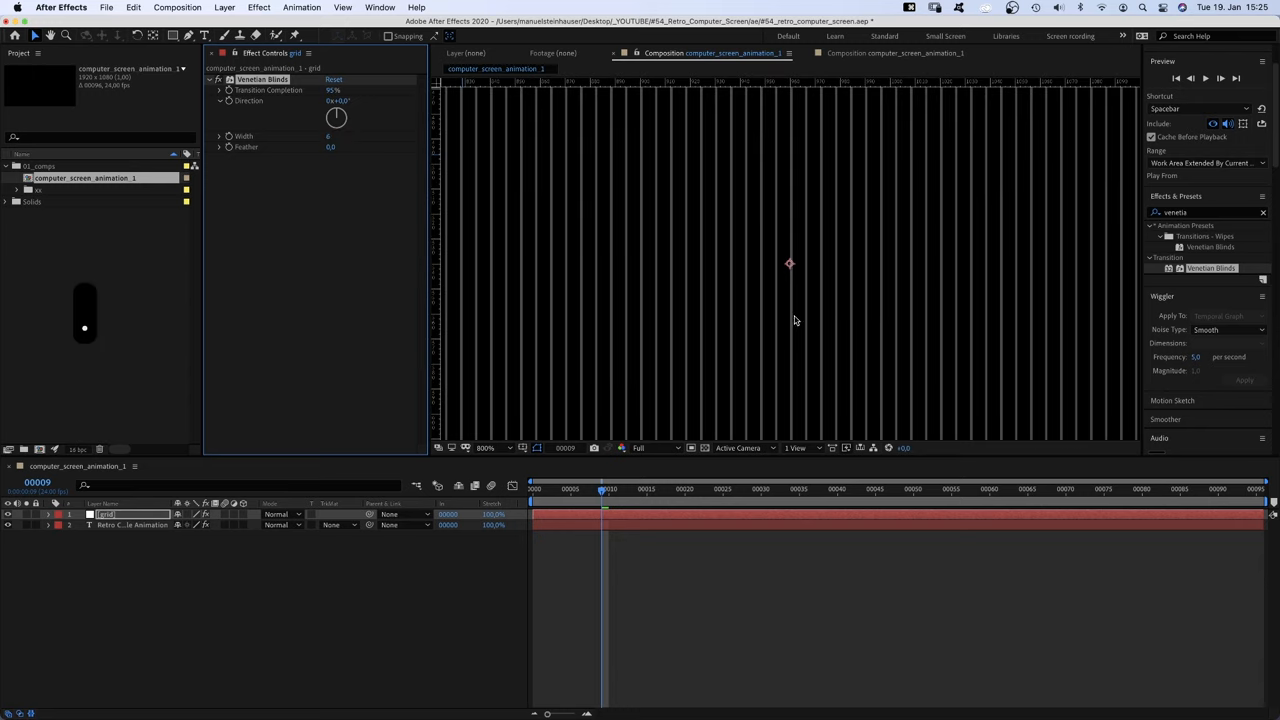
pyautogui.press('cmd+d')
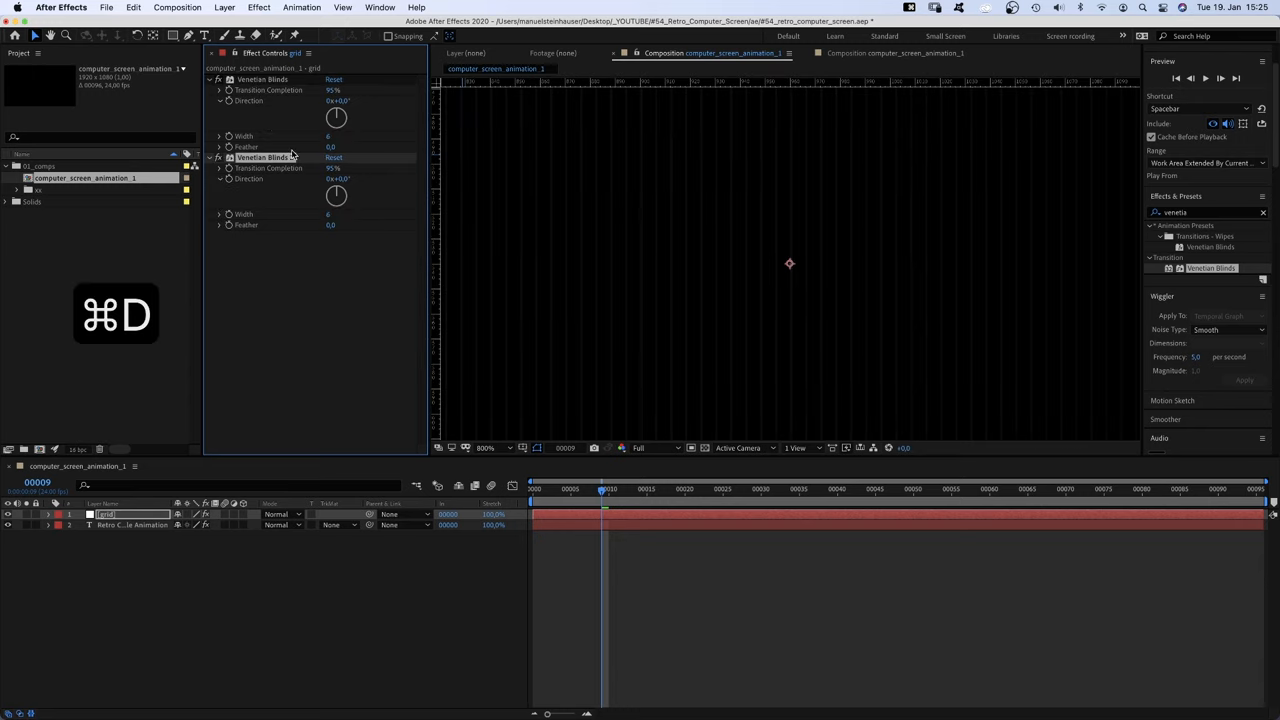
pyautogui.write('90')
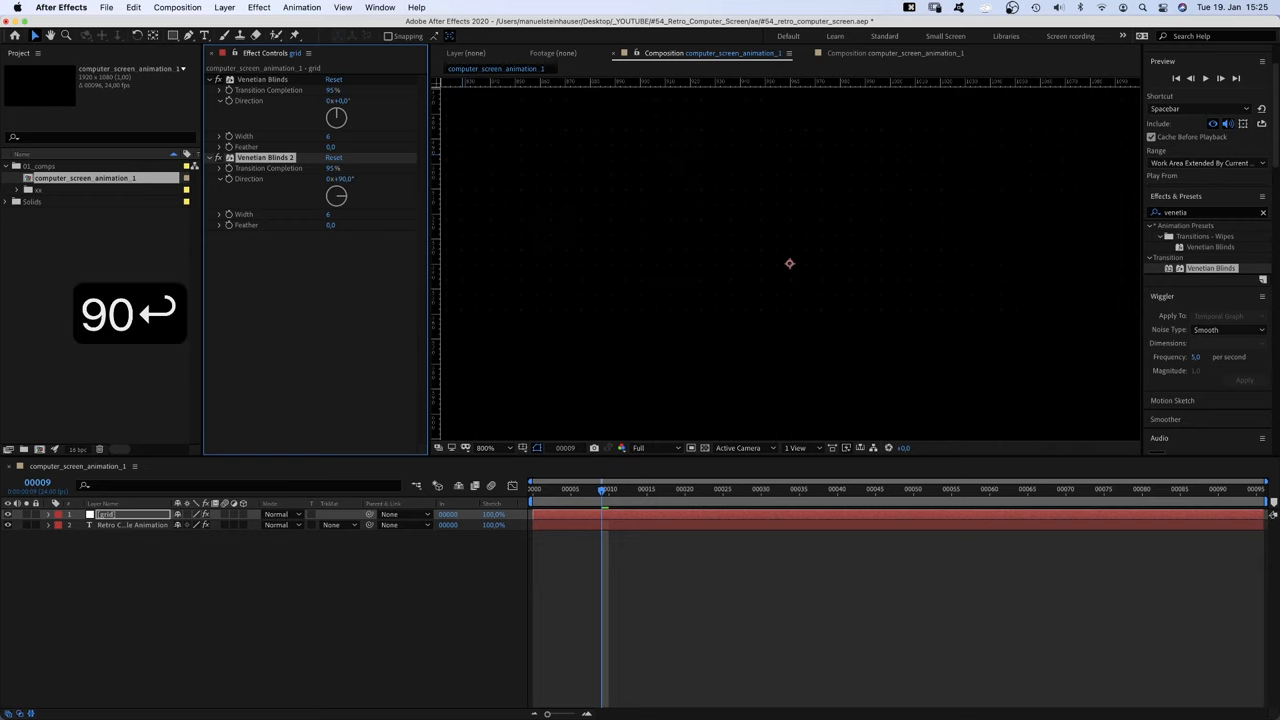
pyautogui.write('glow')
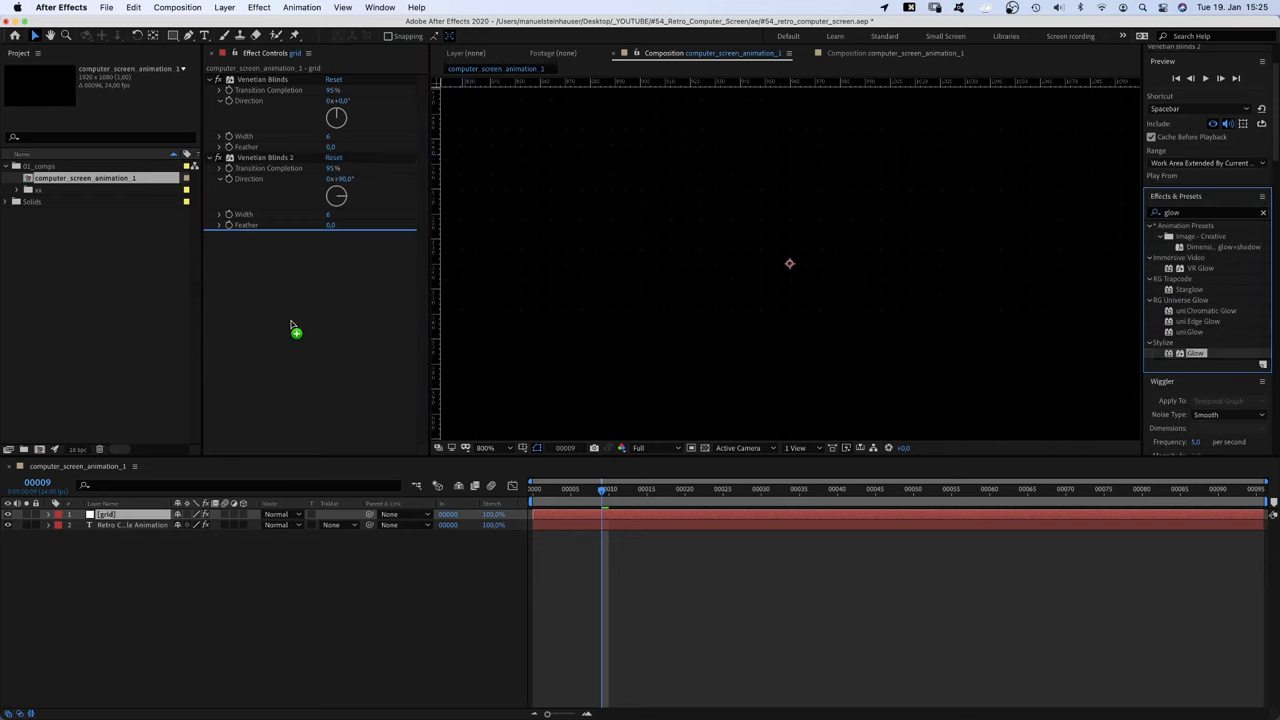
# Duplicate the grid's Glow and add a Fill coloured bright green #00FF00
pyautogui.press('cmd+d')
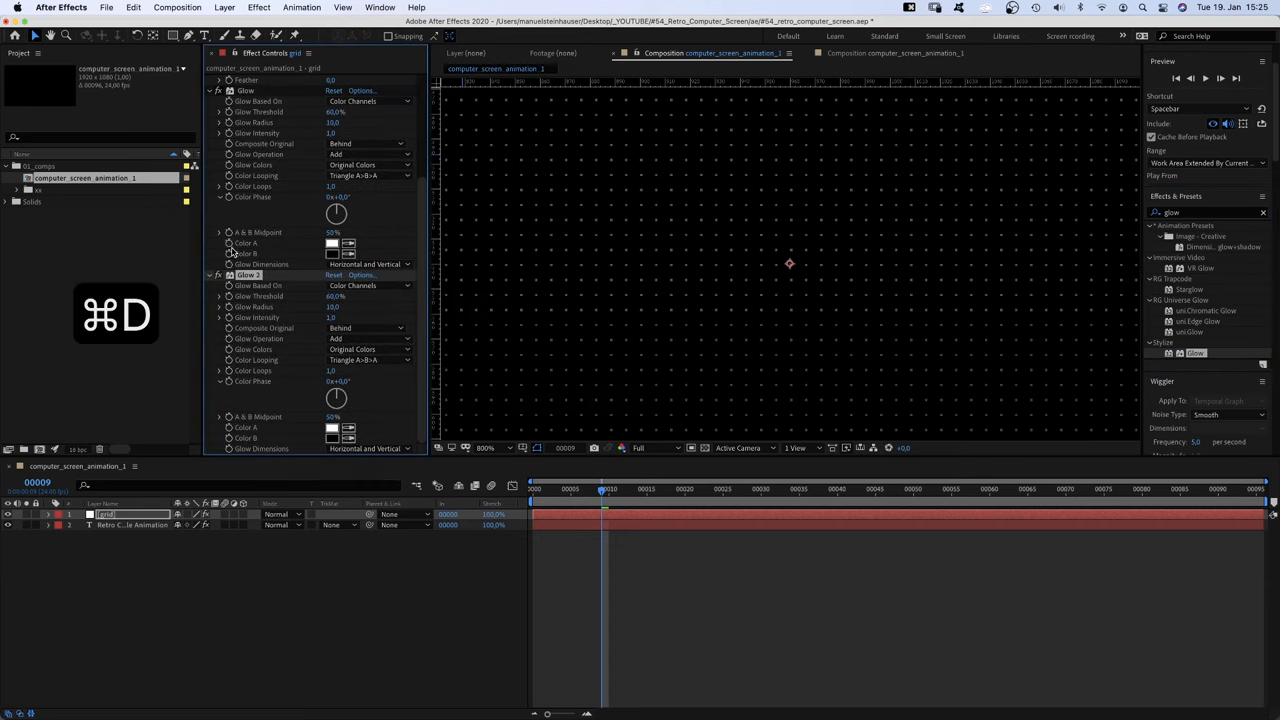
pyautogui.write('f')
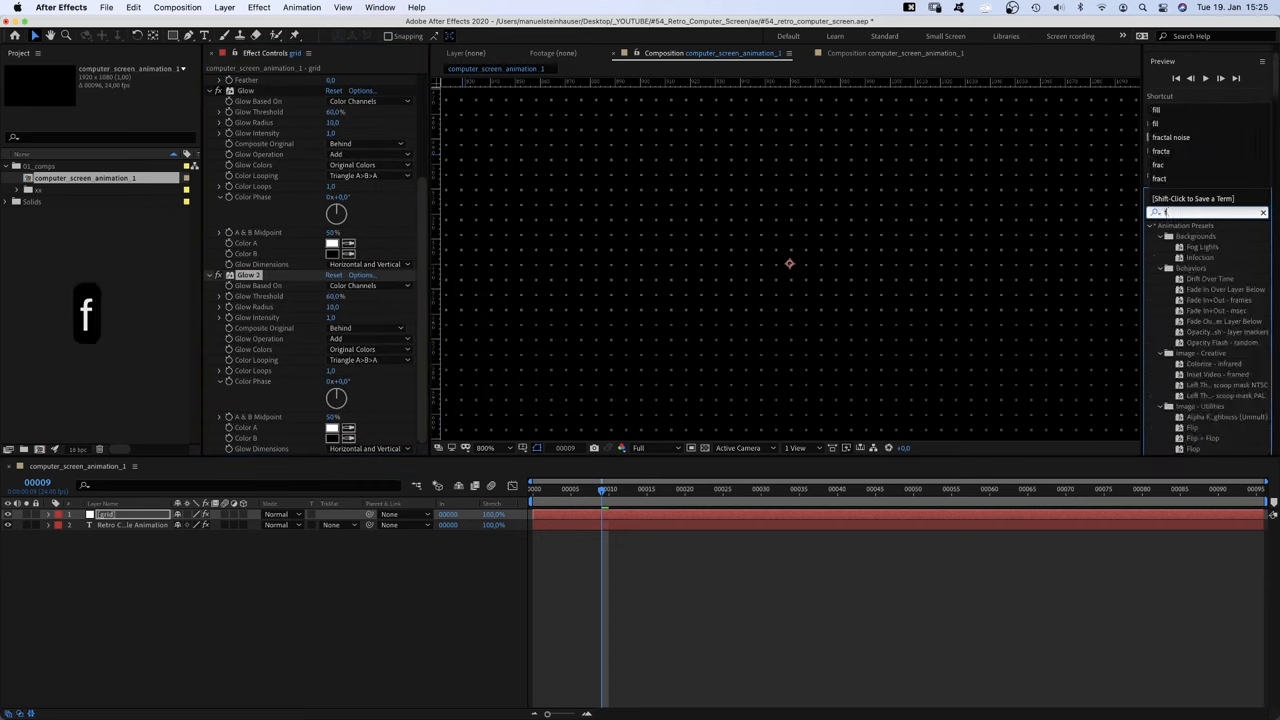
pyautogui.write('fill')
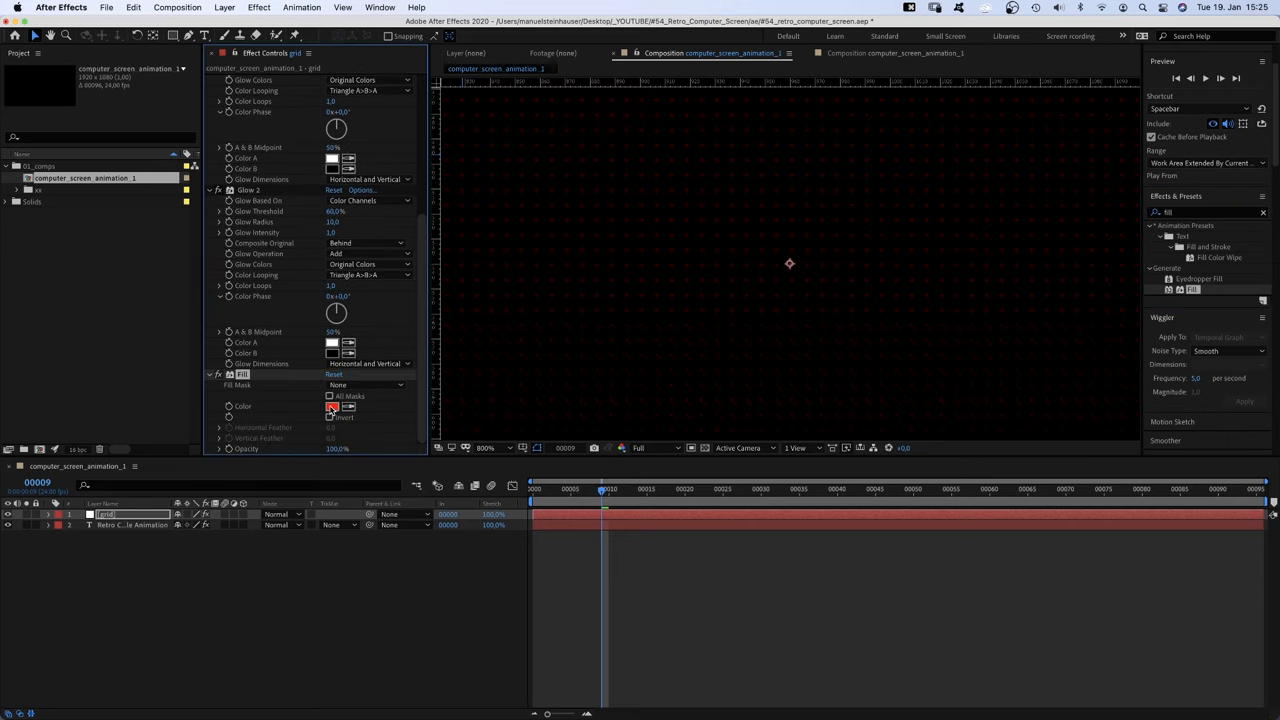
pyautogui.click(332, 410)
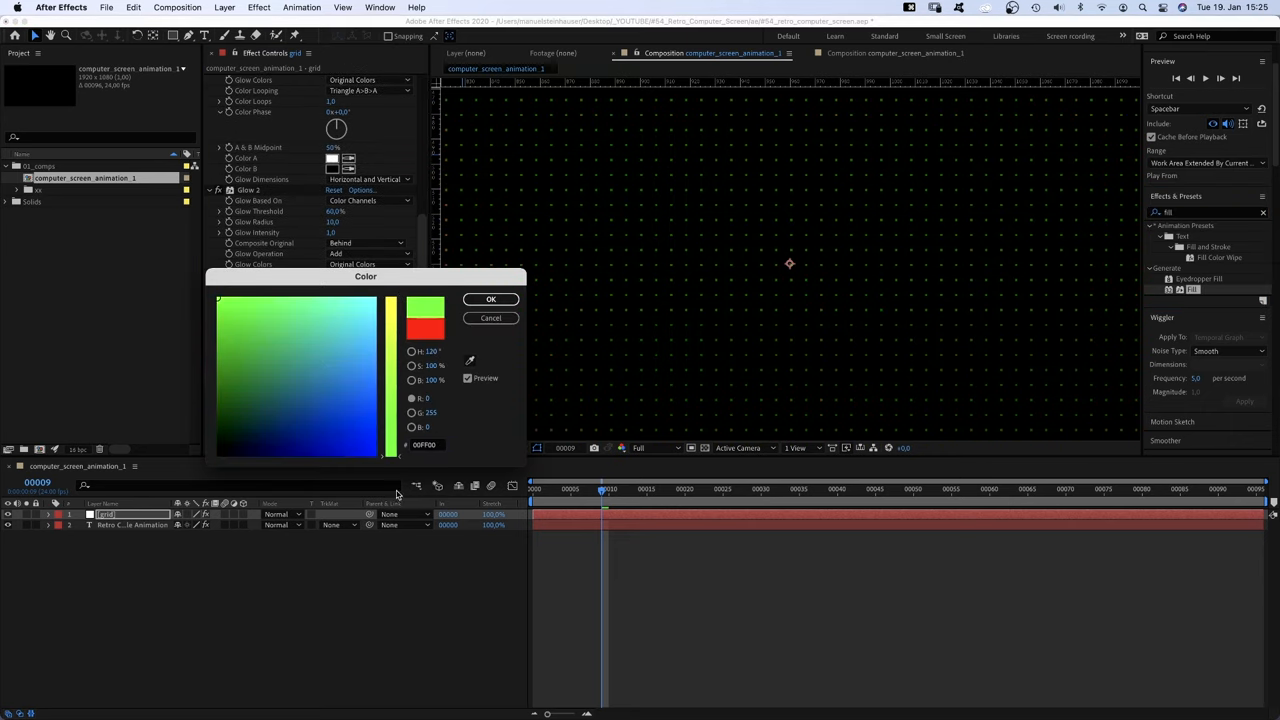
pyautogui.click(491, 299)
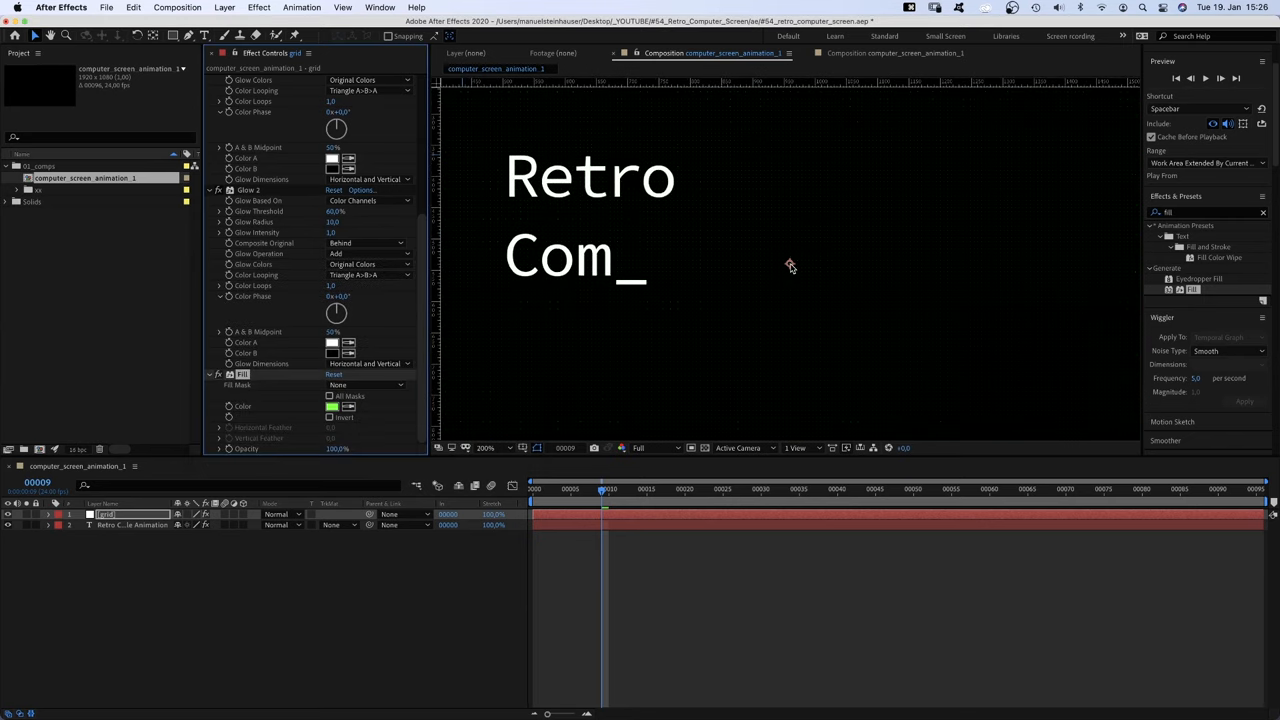
# Create a first background solid with a custom colour
pyautogui.click(332, 406)
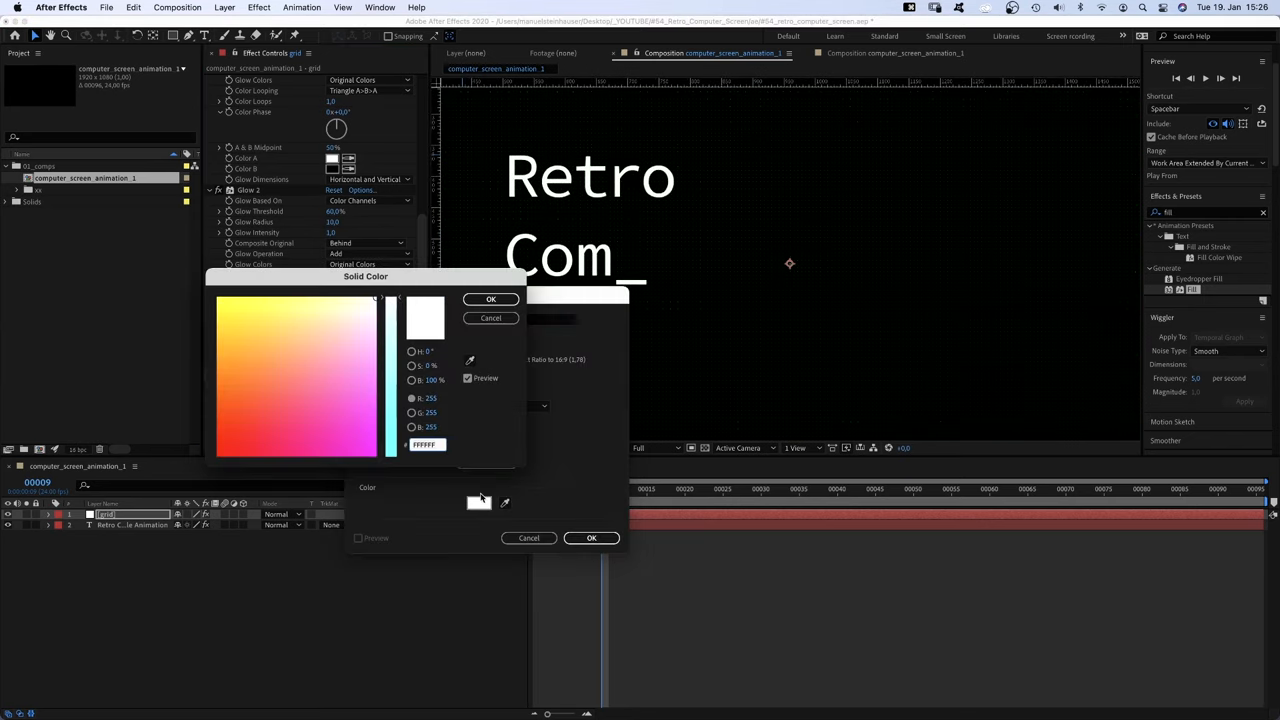
pyautogui.write('15')
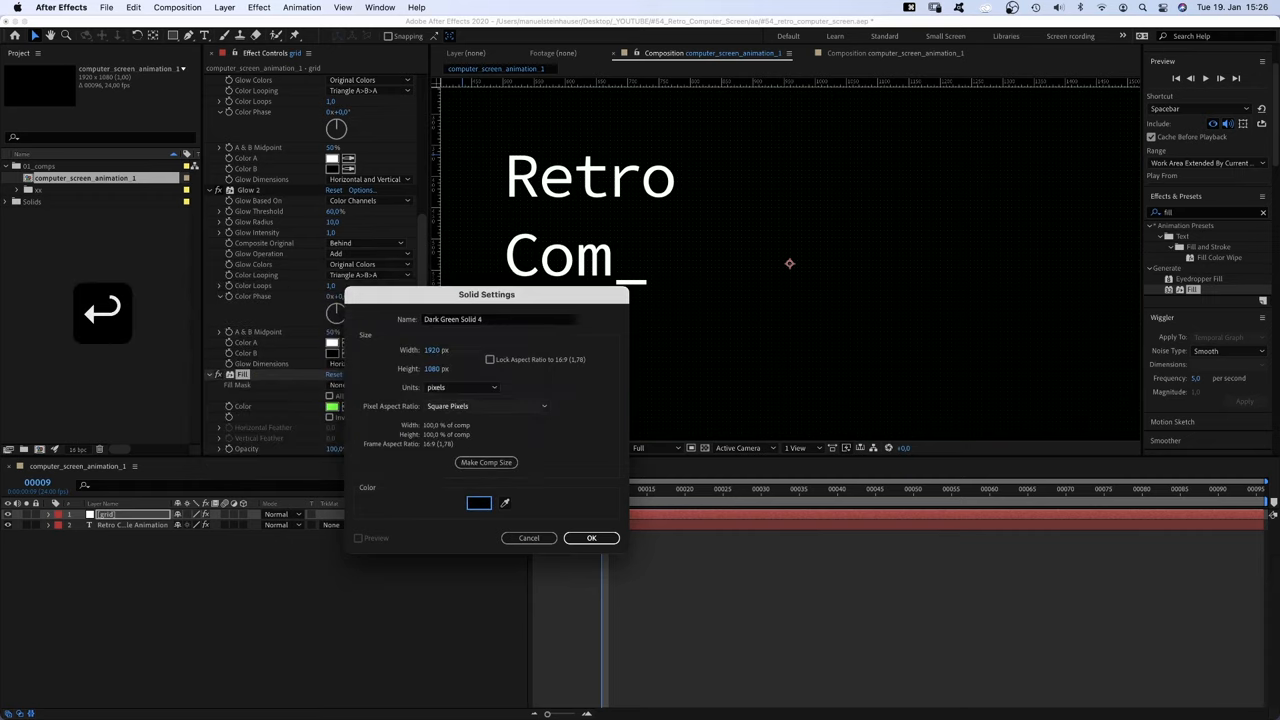
pyautogui.write('backgr')
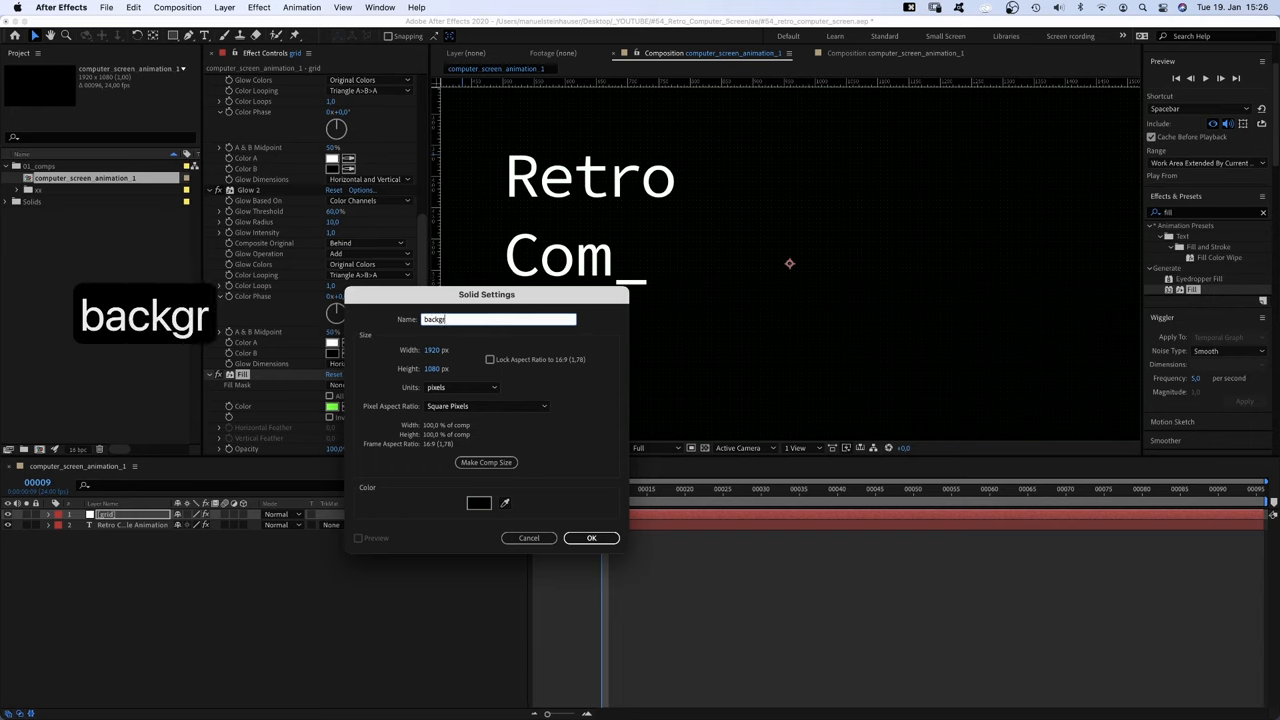
pyautogui.click(591, 538)
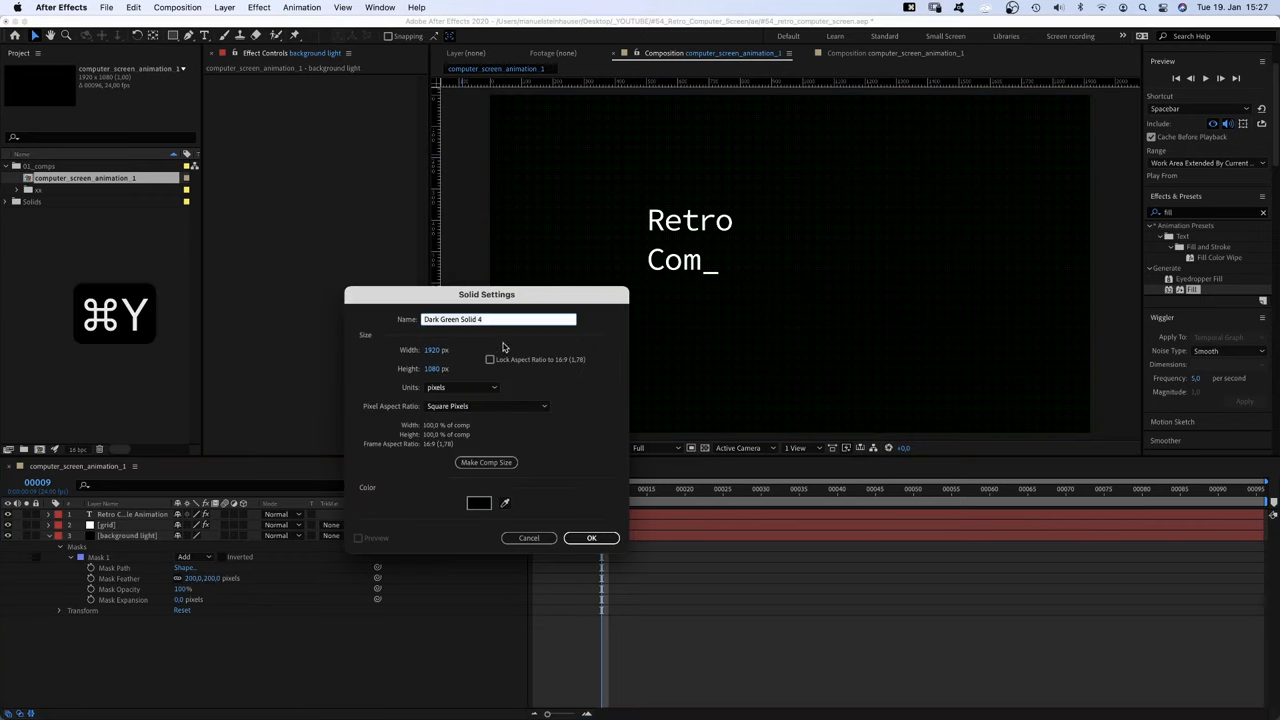
# Create the 'background' solid in very dark green 0A0F0A
pyautogui.write('backgro')
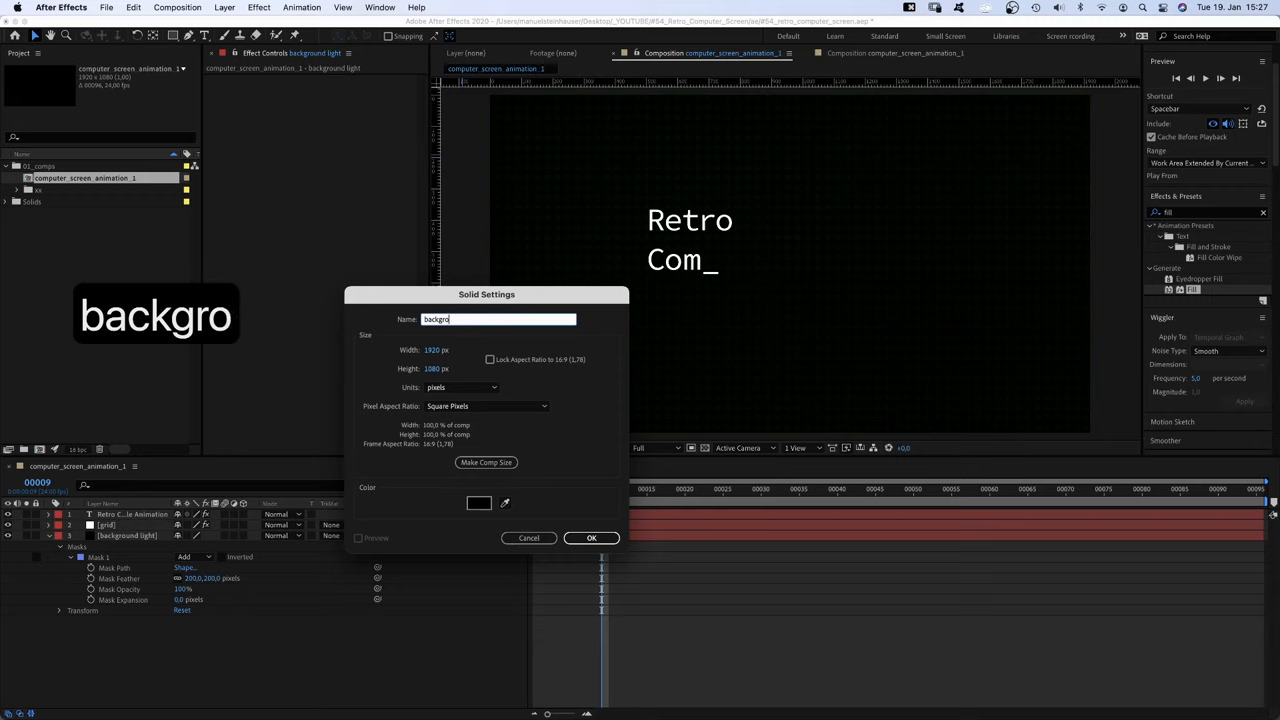
pyautogui.click(478, 503)
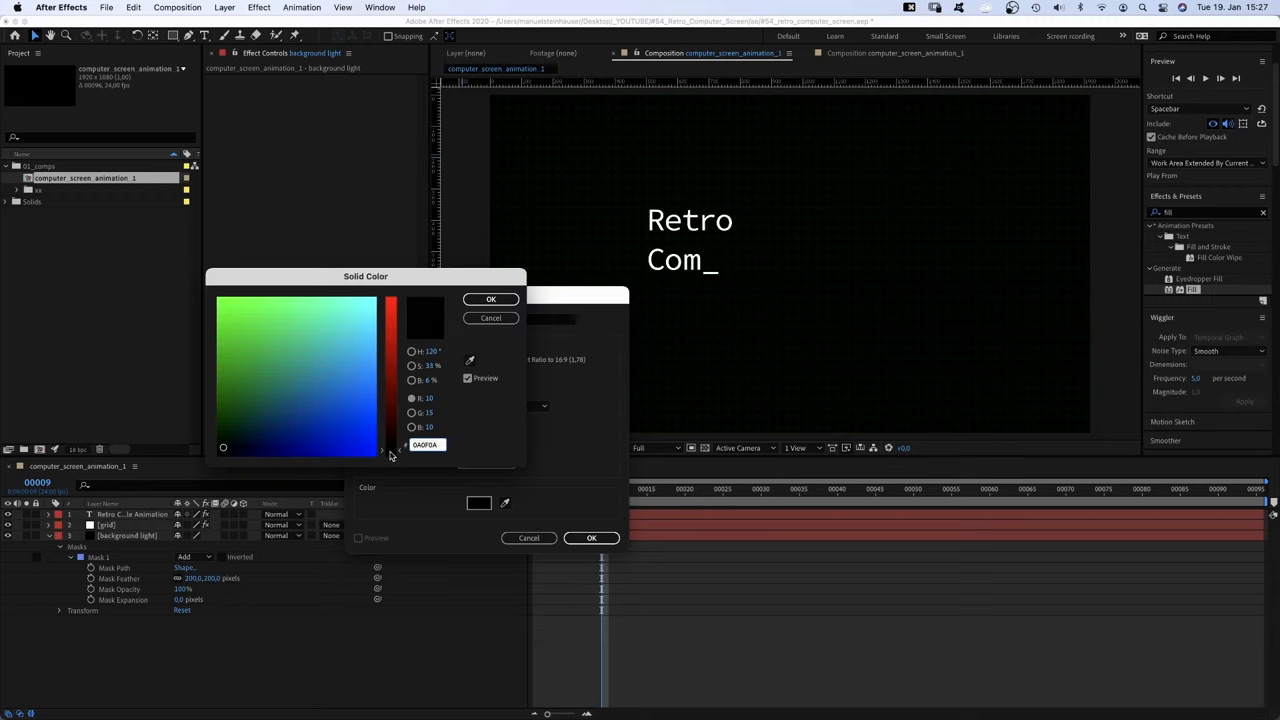
pyautogui.click(491, 298)
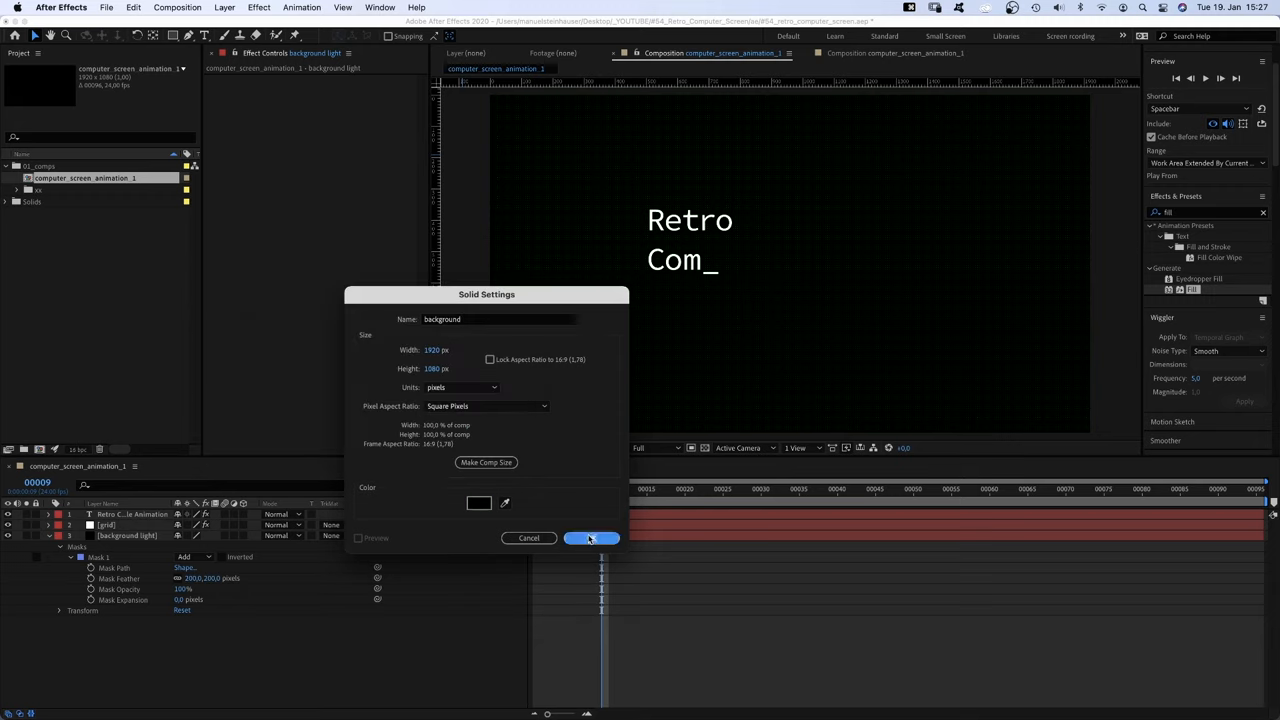
pyautogui.click(591, 538)
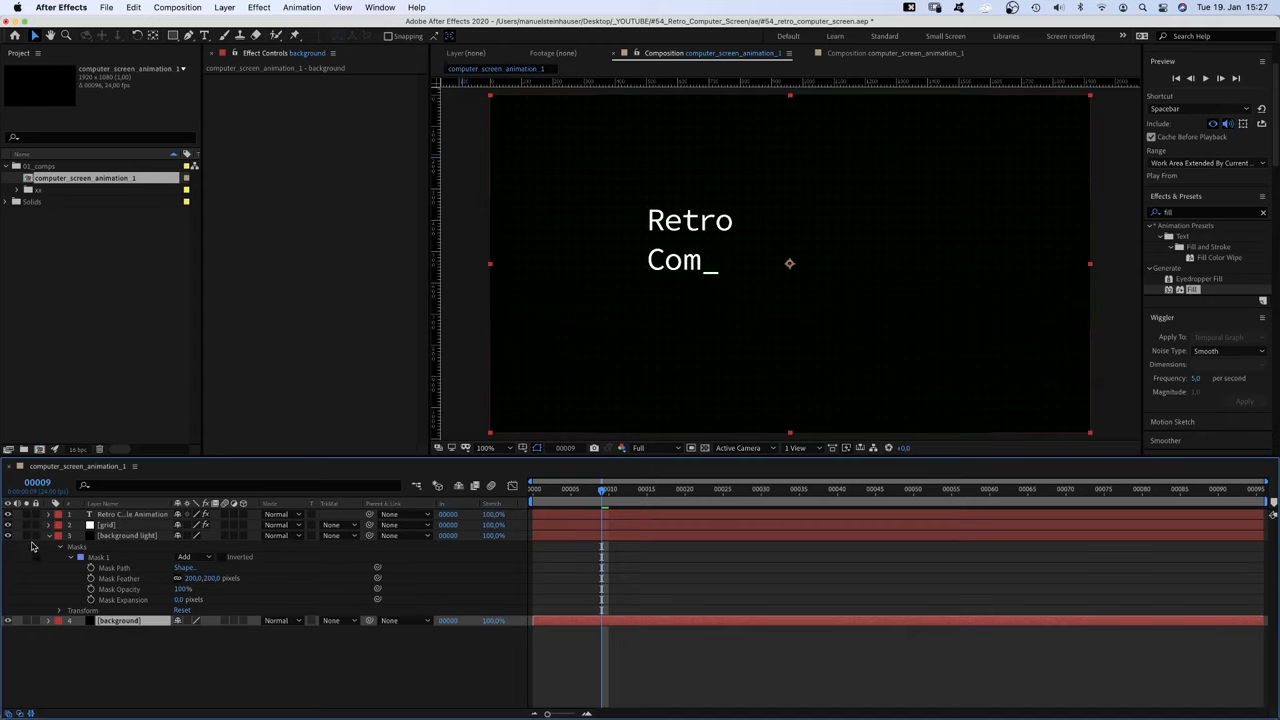
# Duplicate the grid layer to serve as the title's inverted luma matte
pyautogui.press('cmd+d')
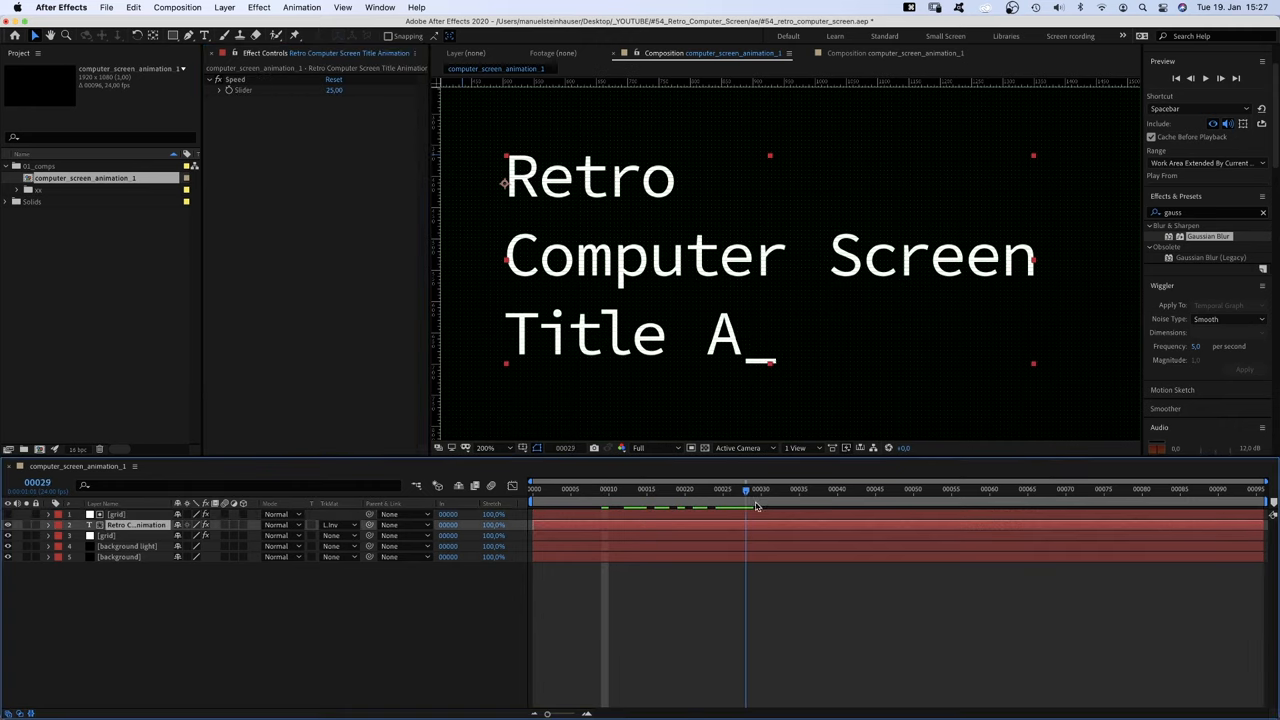
# Apply Mosaic to the title with 320 horizontal and 180 vertical blocks
pyautogui.moveTo(745, 489); pyautogui.dragTo(862, 489)
pyautogui.write('mos')
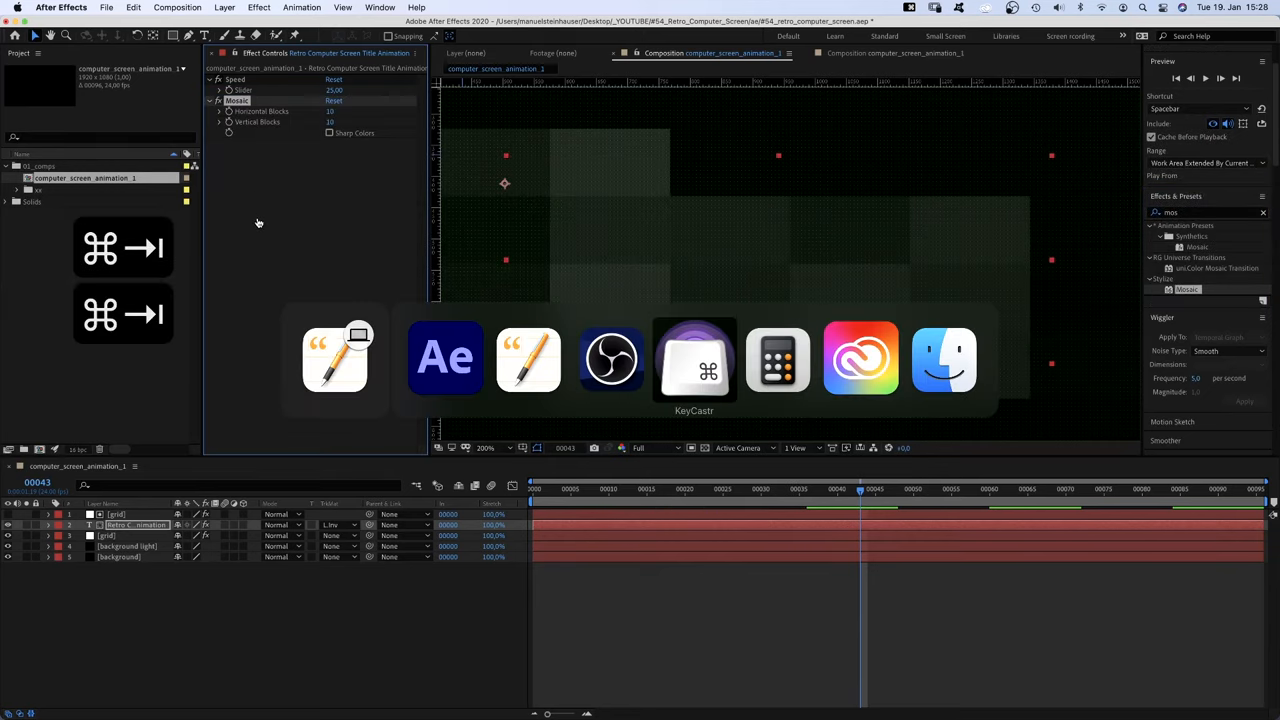
pyautogui.click(778, 358)
pyautogui.write('180')
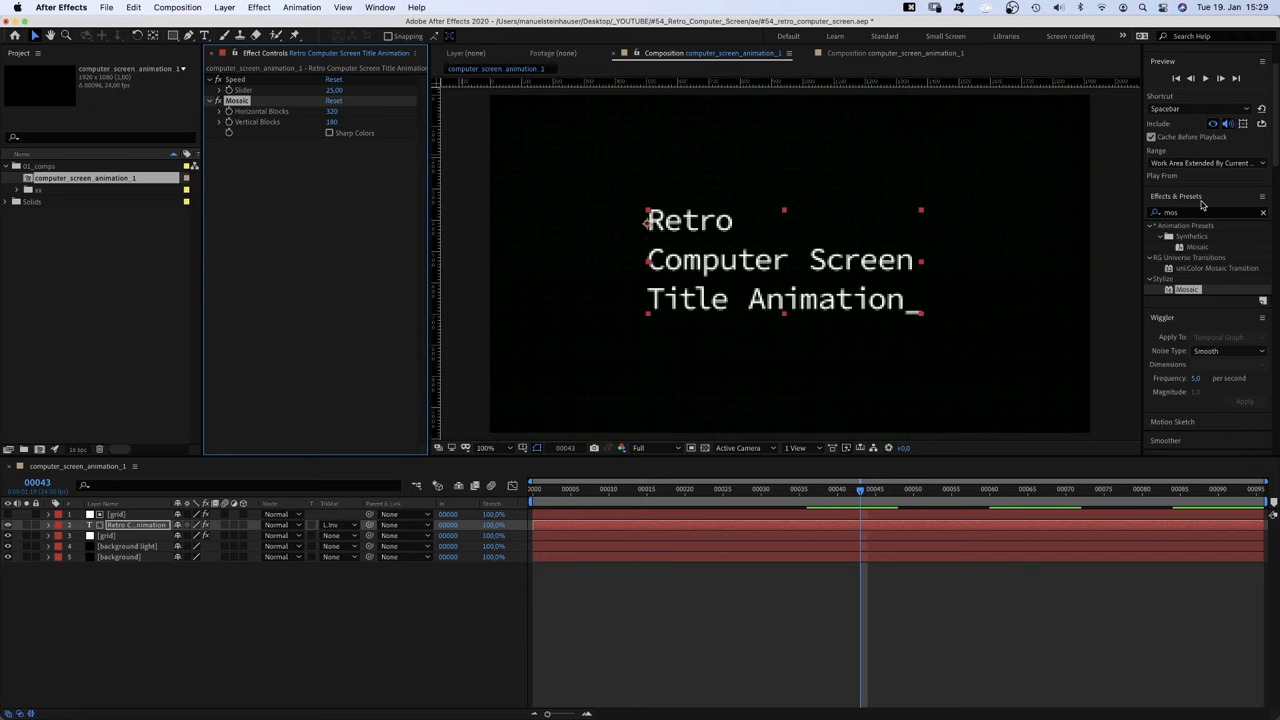
# Apply a Fill effect to the title and set its colour to teal green 00A384
pyautogui.write('fill')
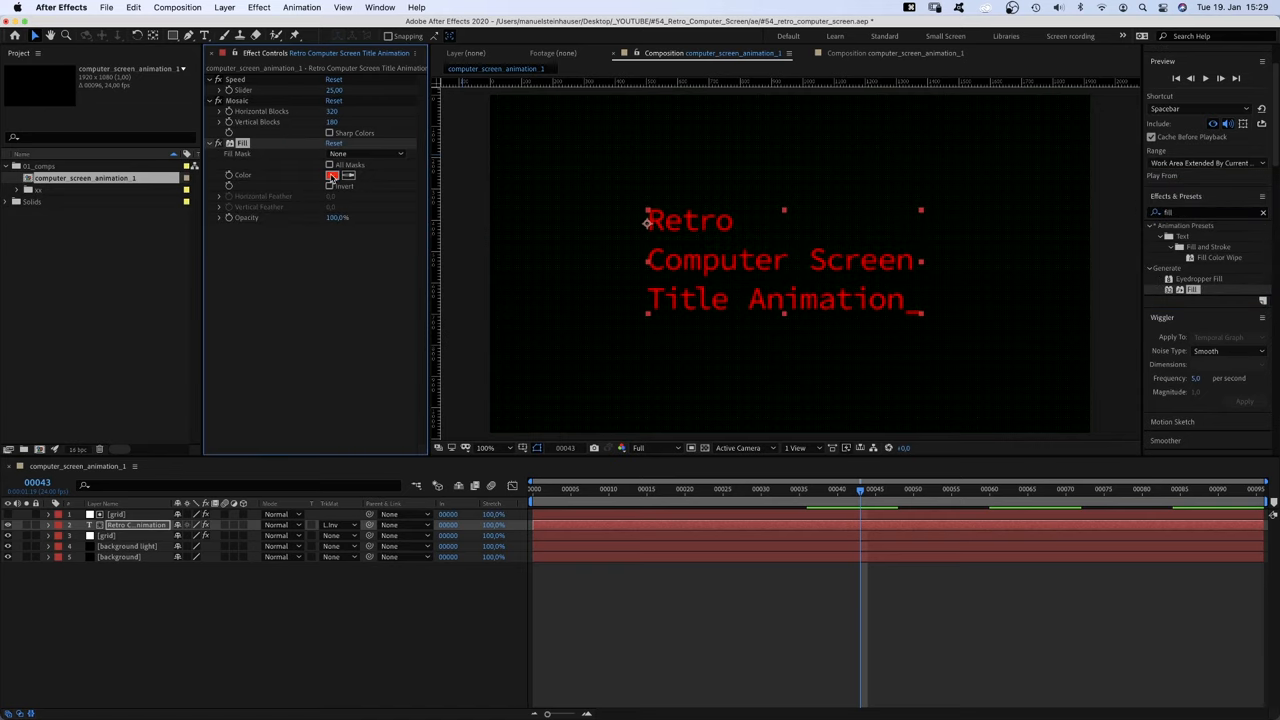
pyautogui.click(333, 175)
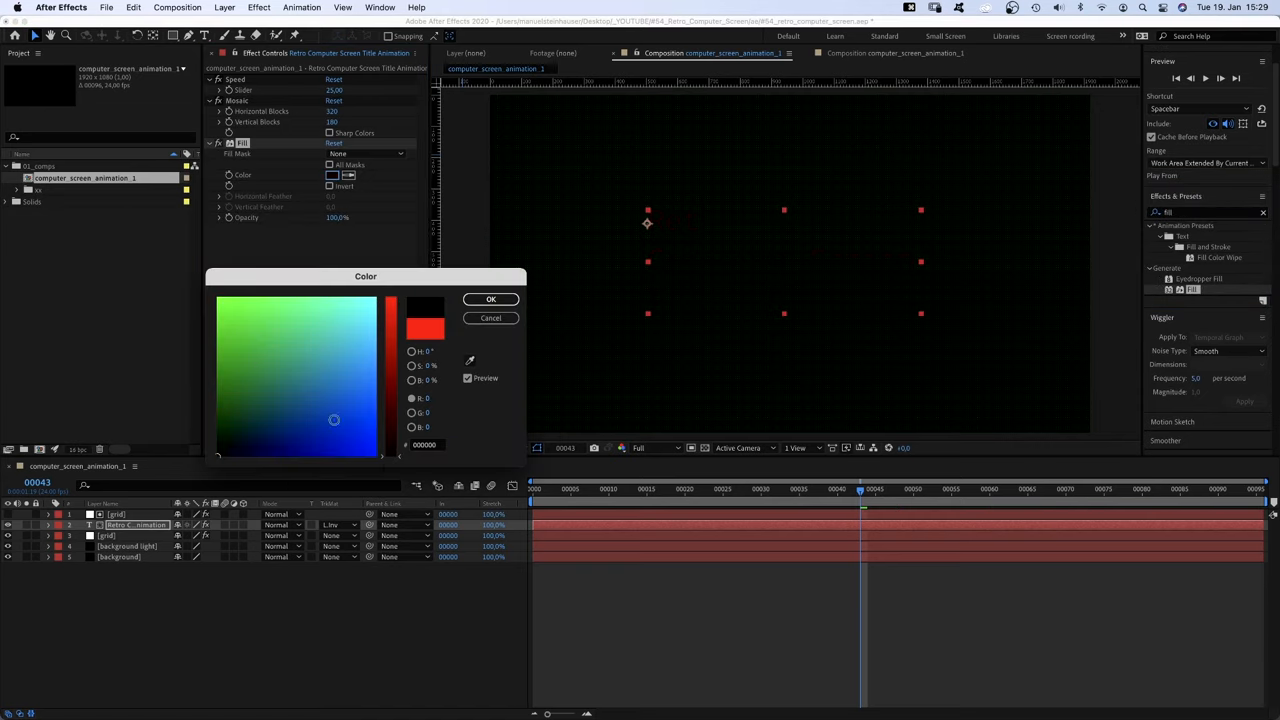
pyautogui.click(299, 354)
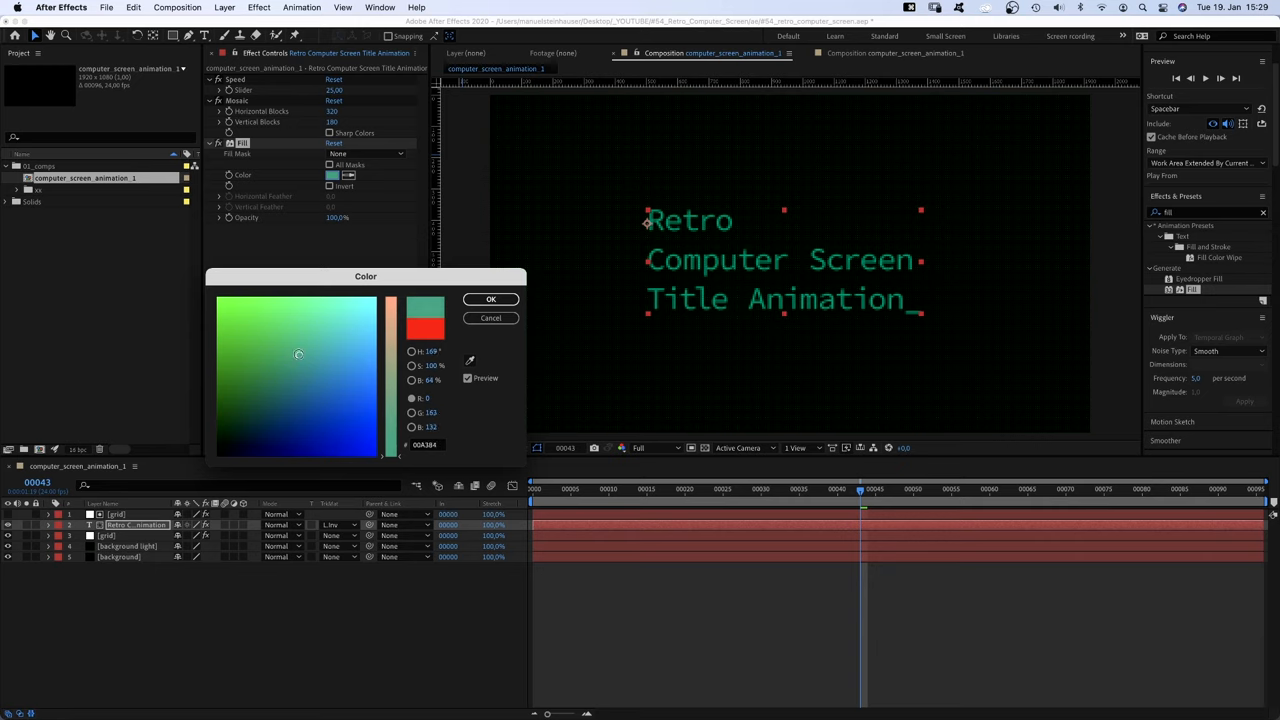
pyautogui.click(490, 318)
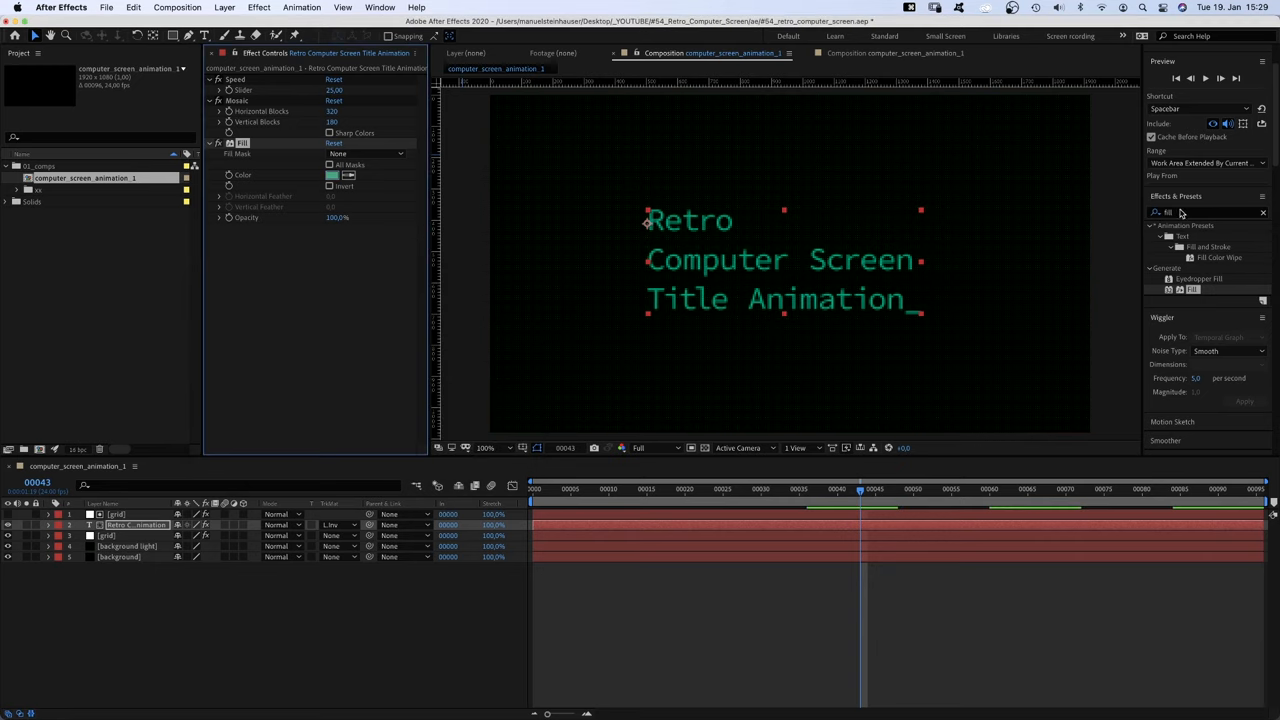
# Add Glow to the title and enter a wiggle expression on its Opacity
pyautogui.write('glow')
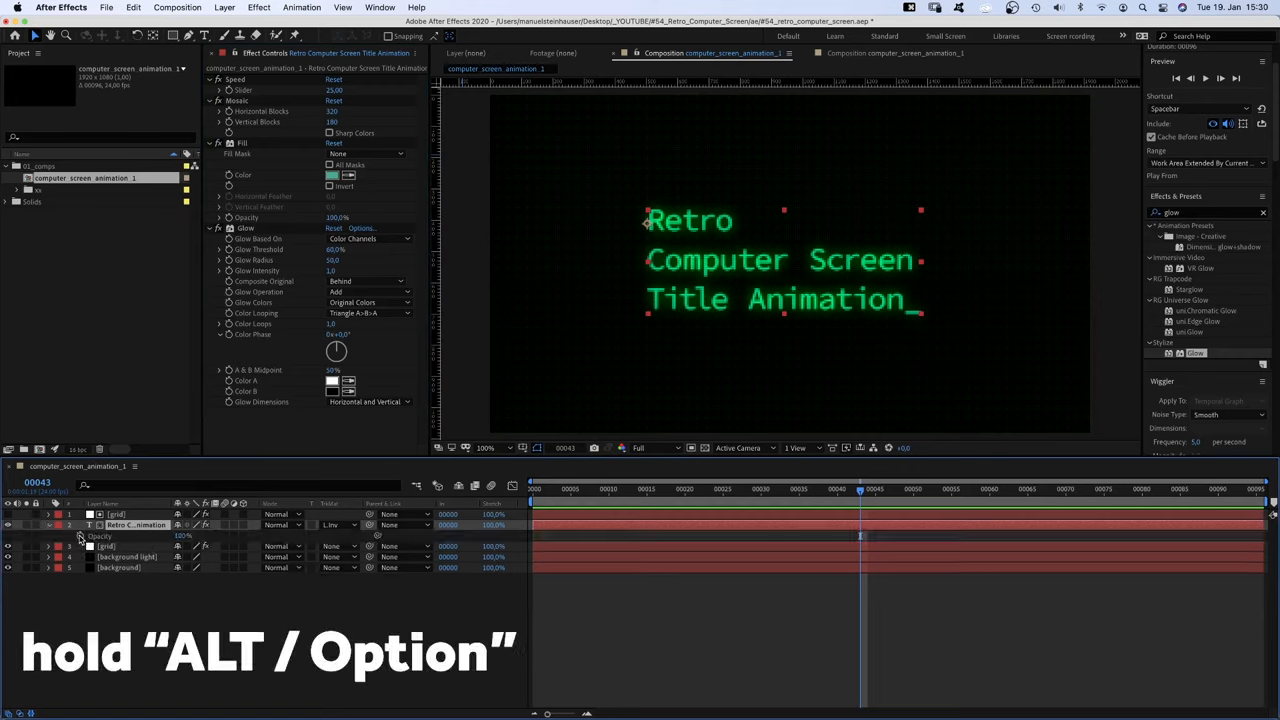
pyautogui.write('wigg')
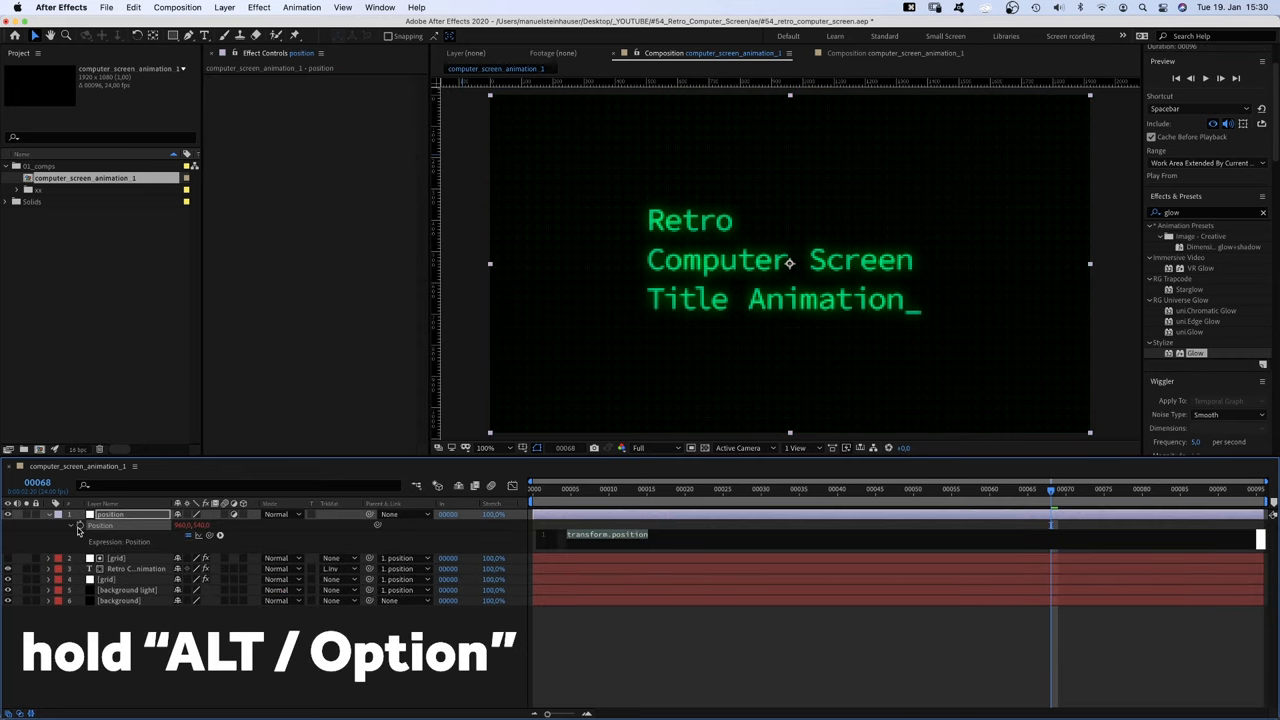
# Give the position null a wiggle(12,1) Position expression to shake its child layers
pyautogui.click(80, 526)
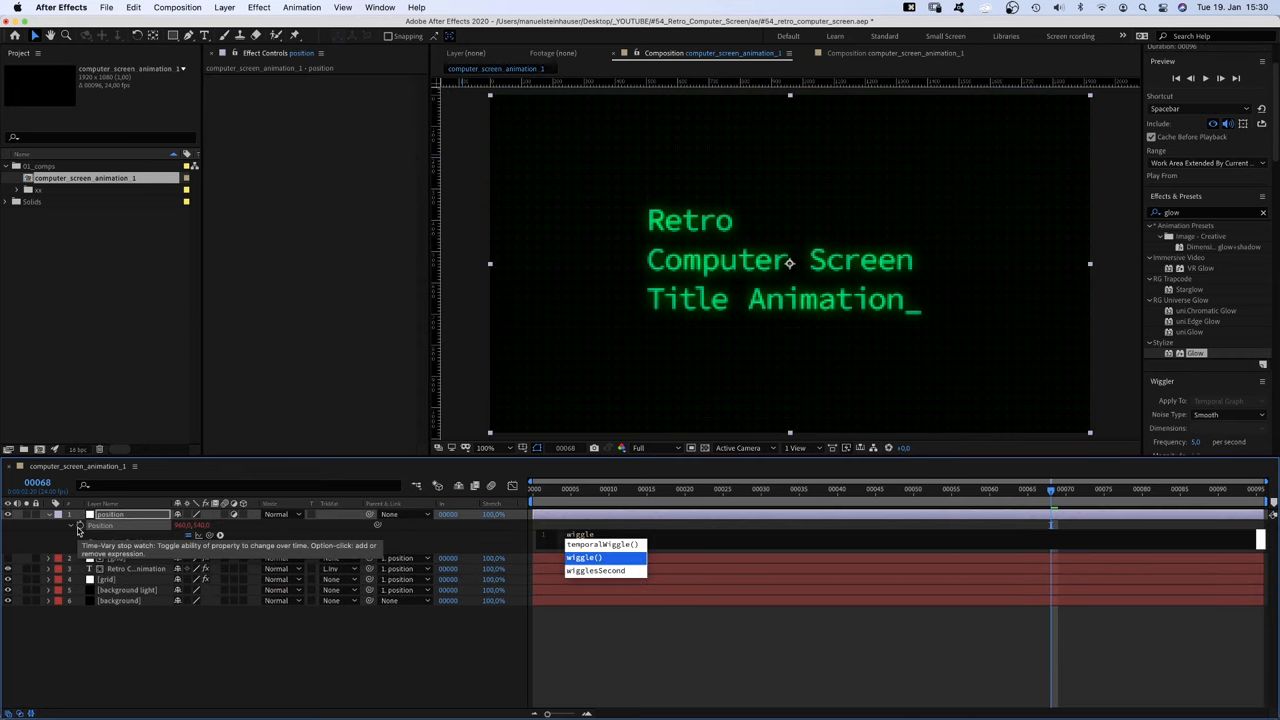
pyautogui.click(584, 557)
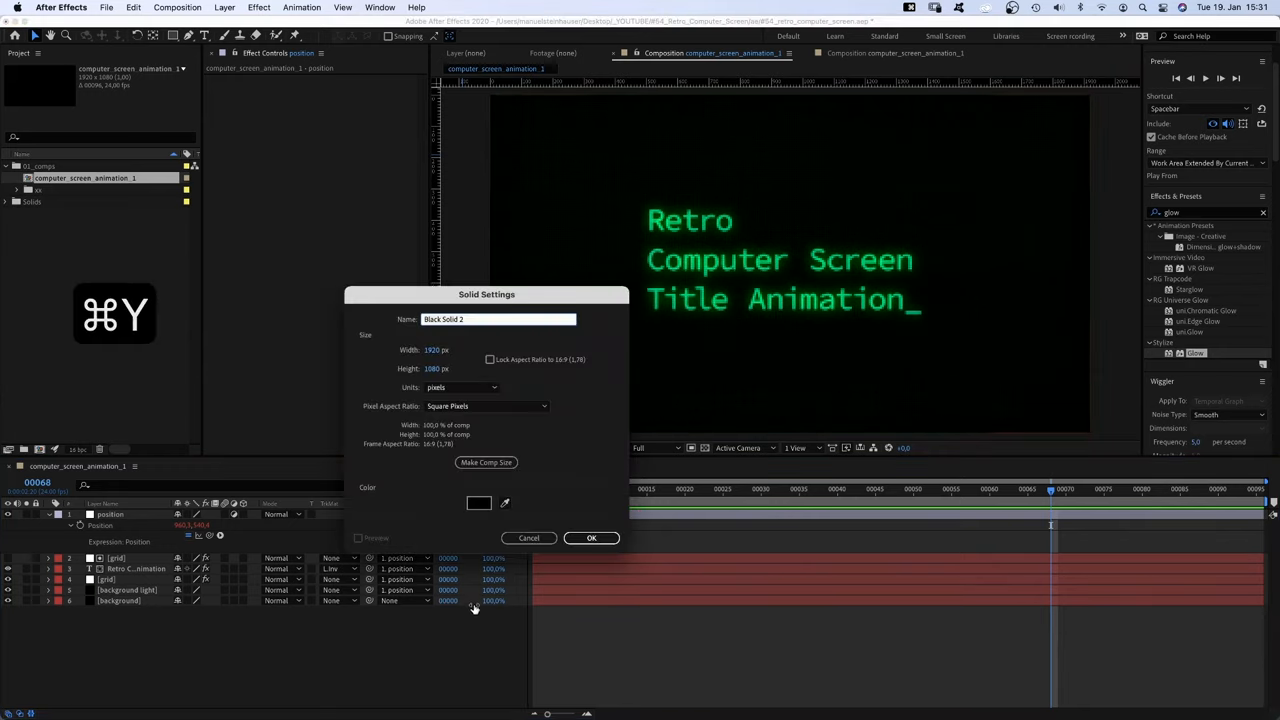
# Name the new solid 'light', make it white, and mask it to a wide rectangular bar
pyautogui.write('light')
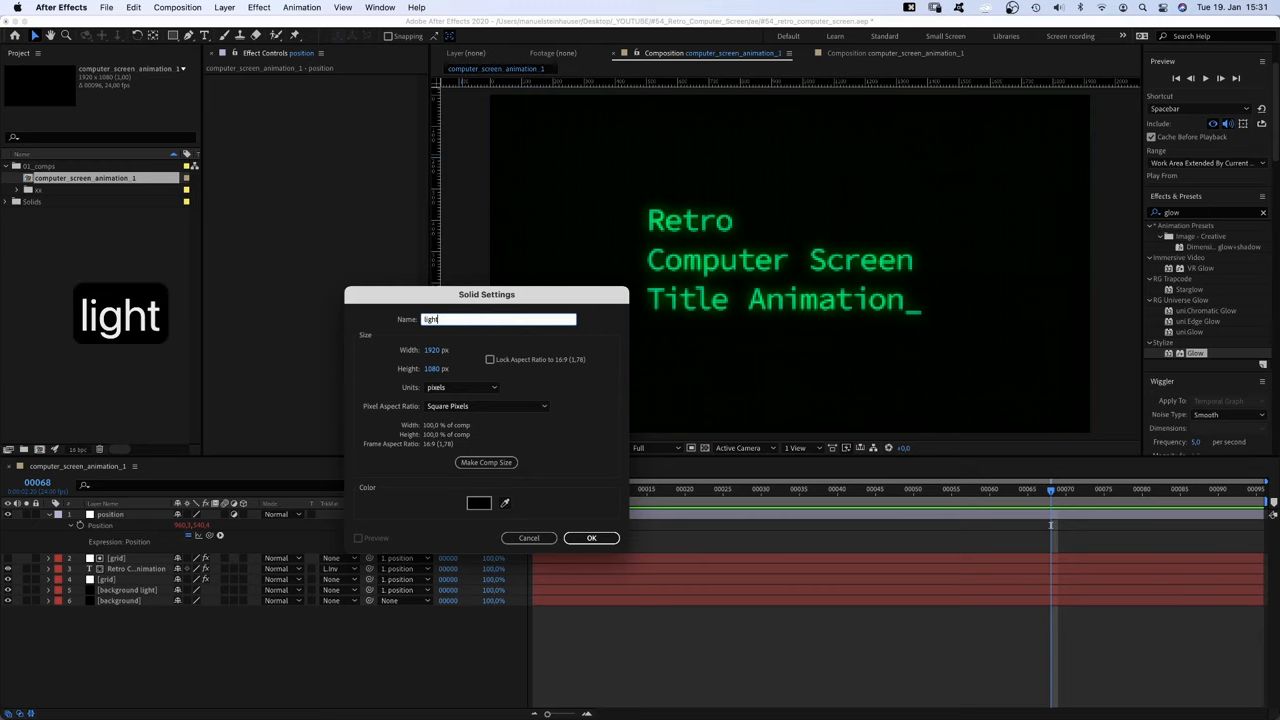
pyautogui.click(478, 503)
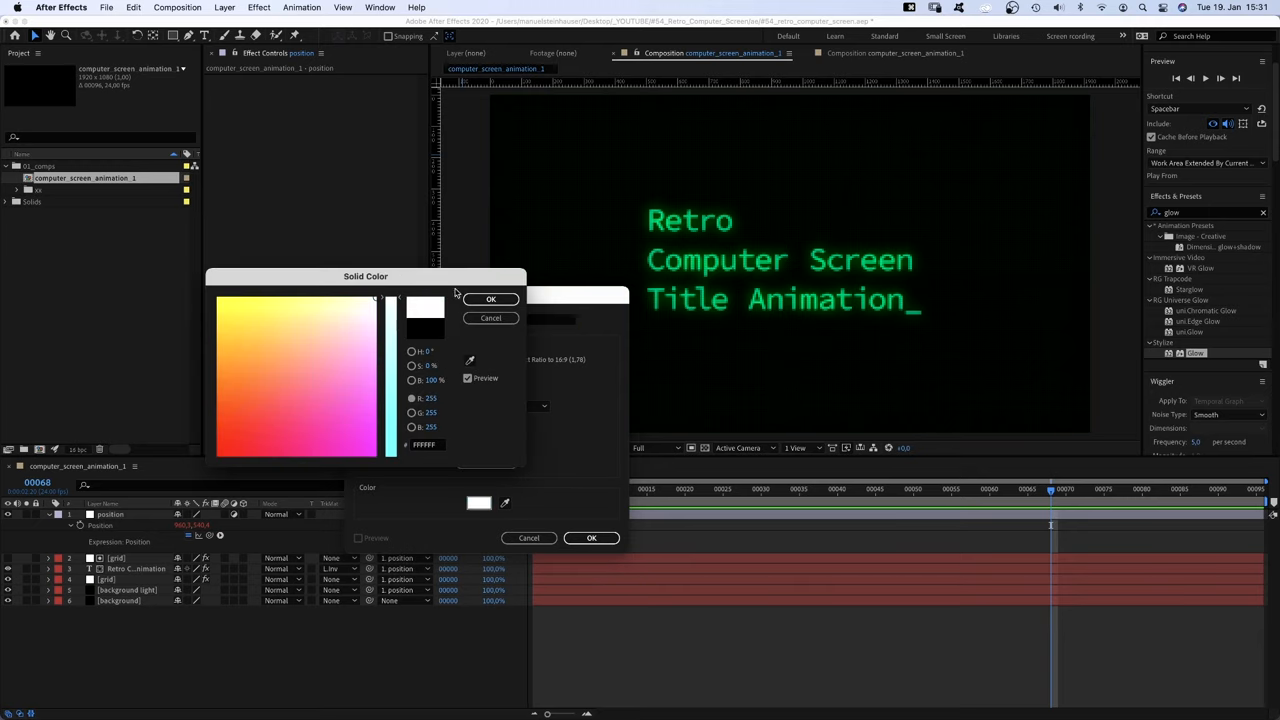
pyautogui.click(491, 299)
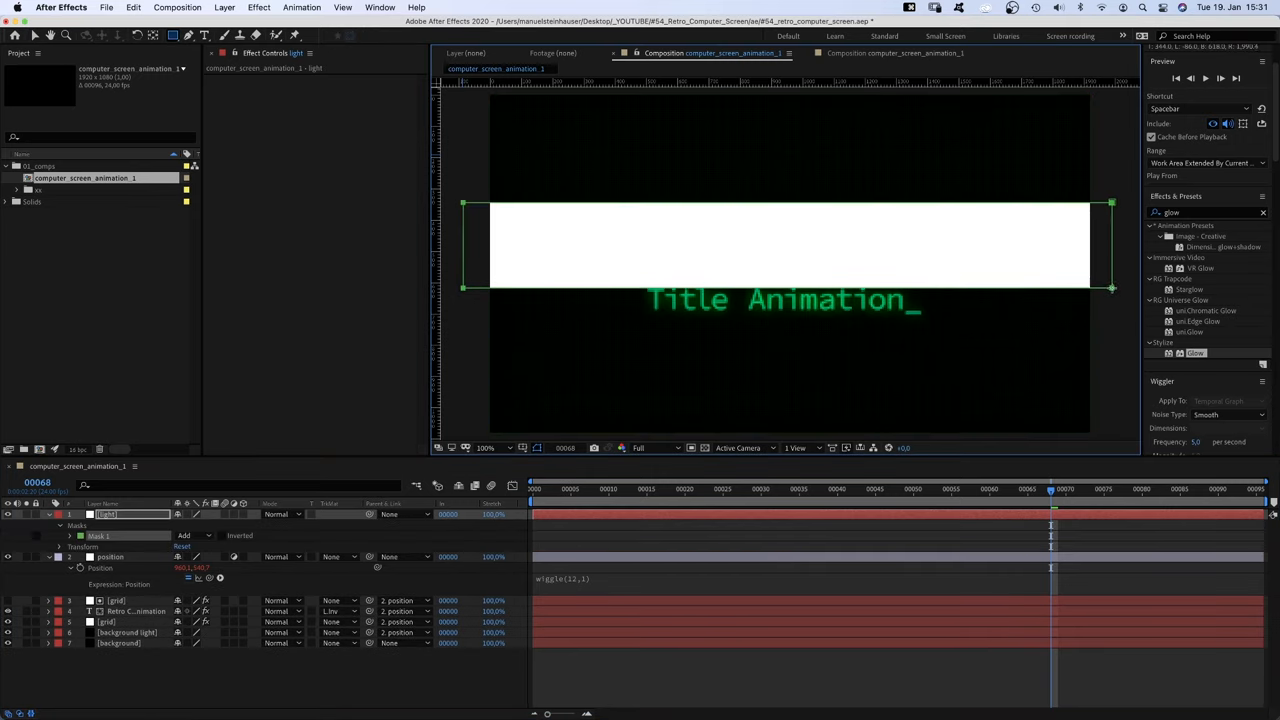
pyautogui.click(70, 535)
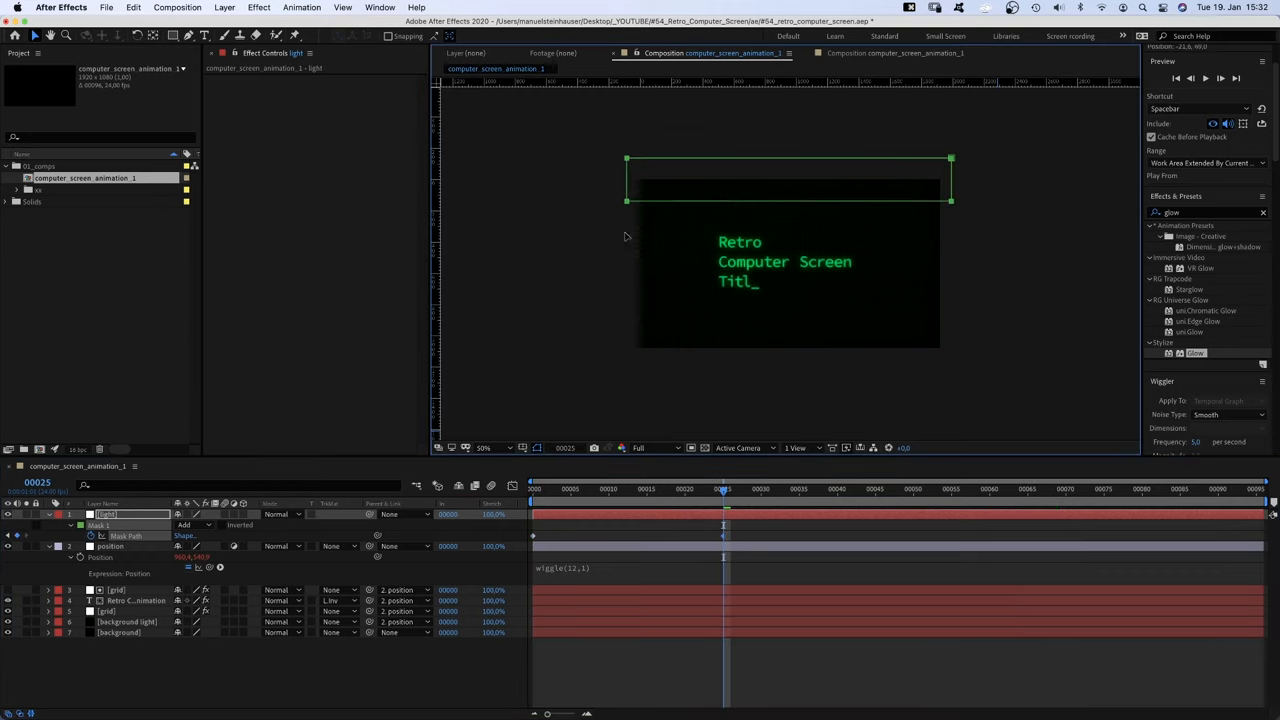
# Keyframe the light mask moving from above to below the frame, pasting keyframes to repeat
pyautogui.moveTo(788, 178); pyautogui.dragTo(788, 382)
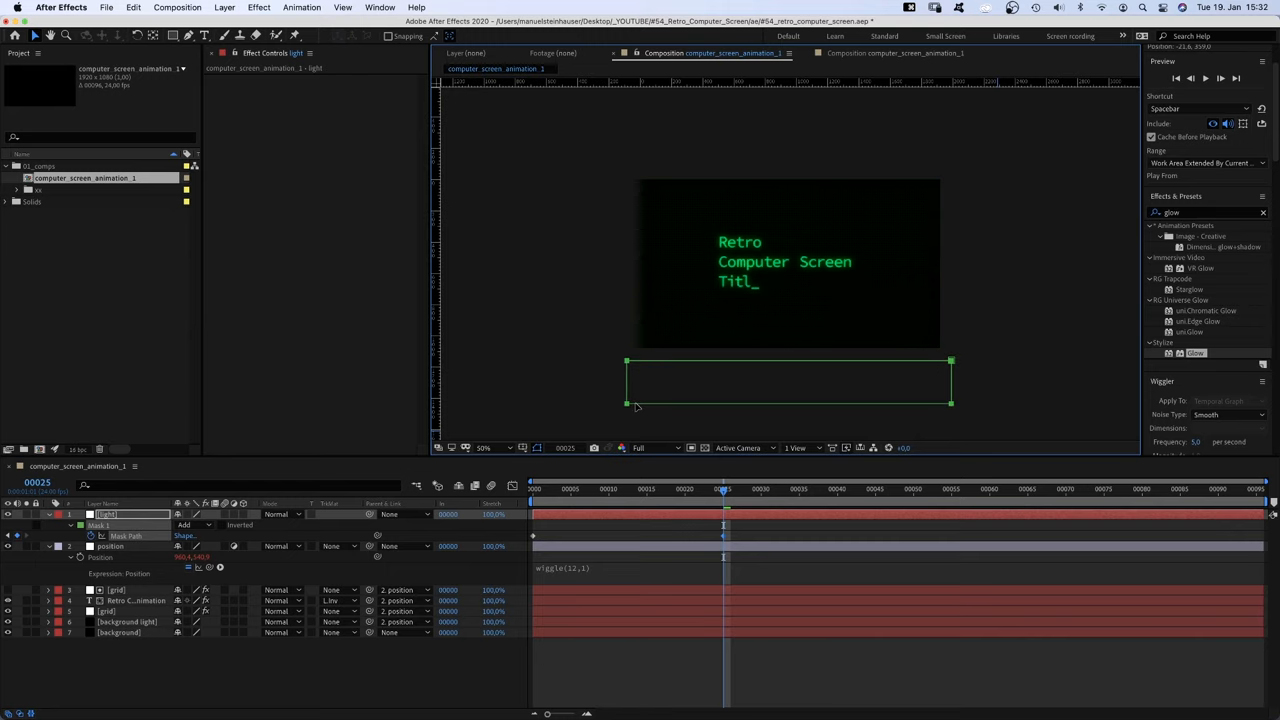
pyautogui.rightClick(724, 526)
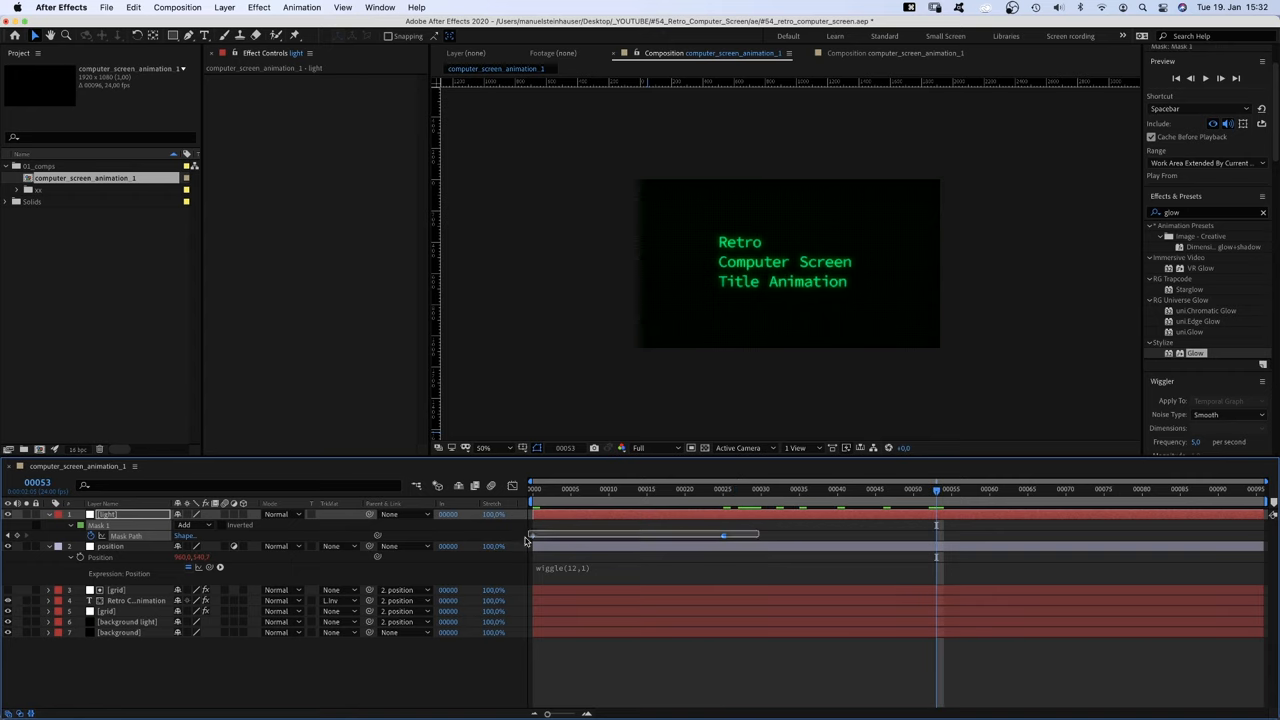
pyautogui.press('cmd+v')
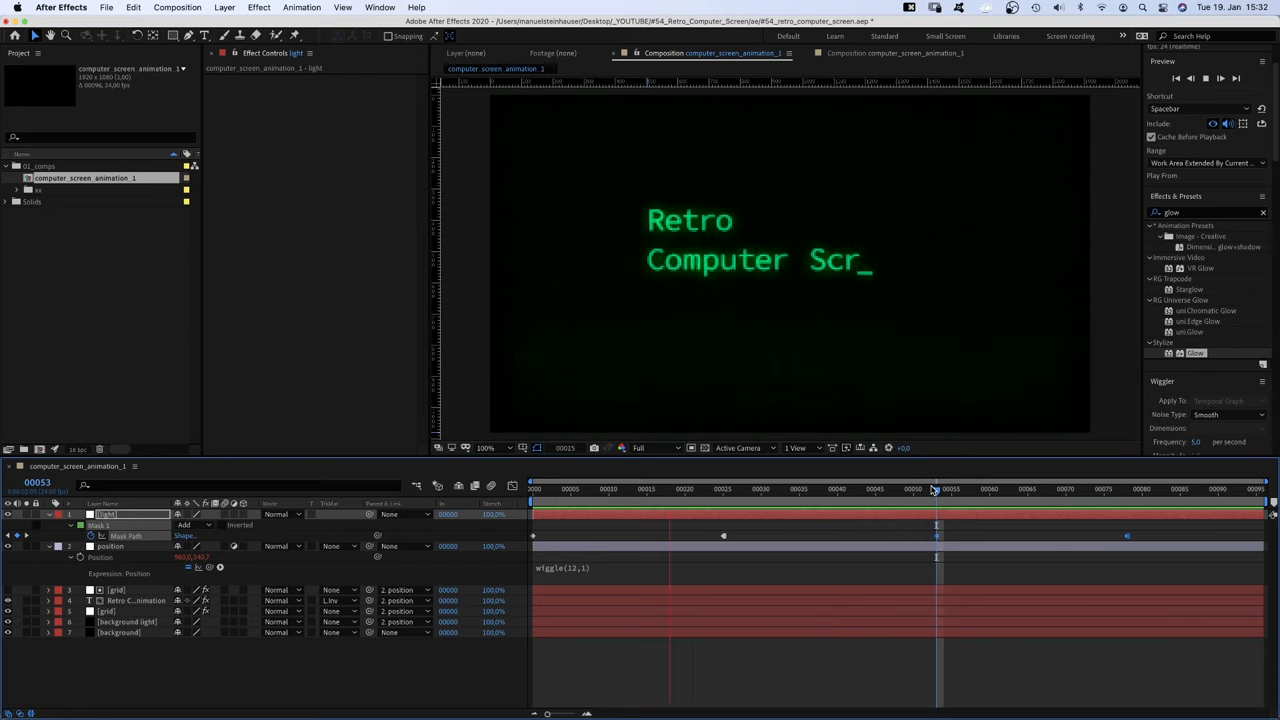
# Find Posterize Time and apply it to the light solid with a 12 fps frame rate
pyautogui.write('post')
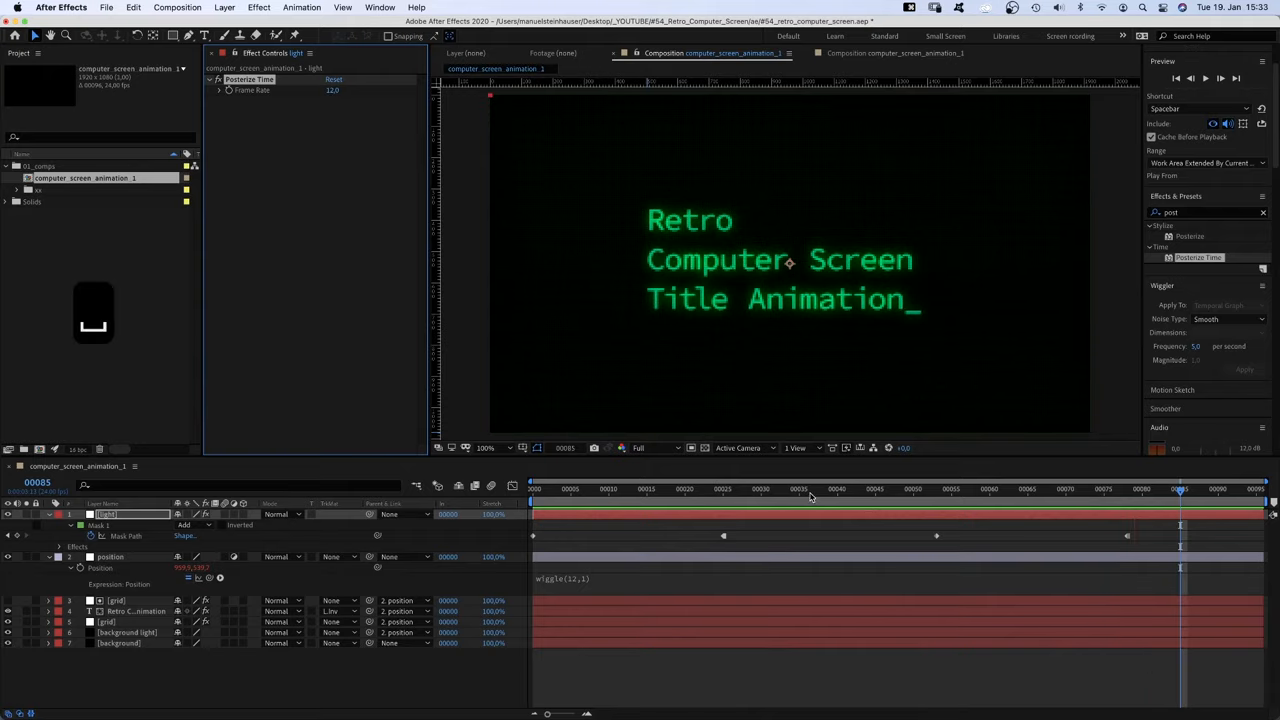
pyautogui.moveTo(810, 497)
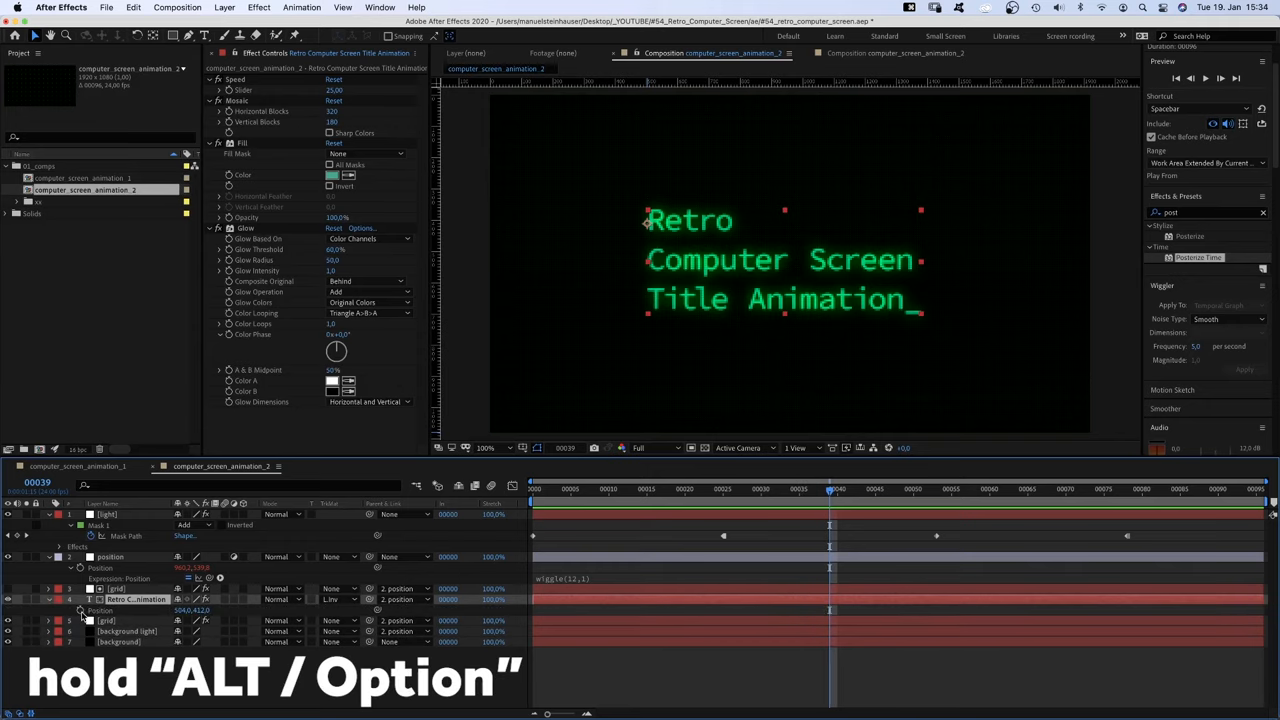
# Give the title's Position the expression pos = this.sourceRectAtTime(time).height; value-[0,pos]
pyautogui.press('cmd+tab')
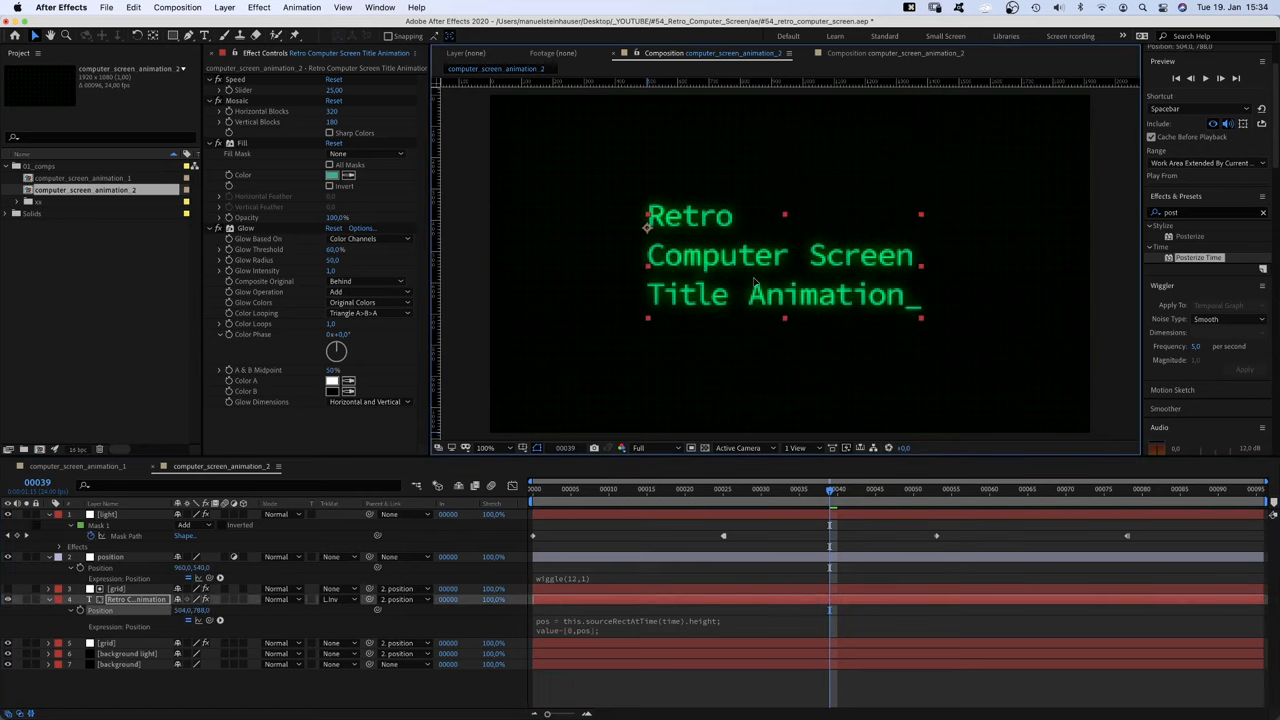
pyautogui.click(800, 489)
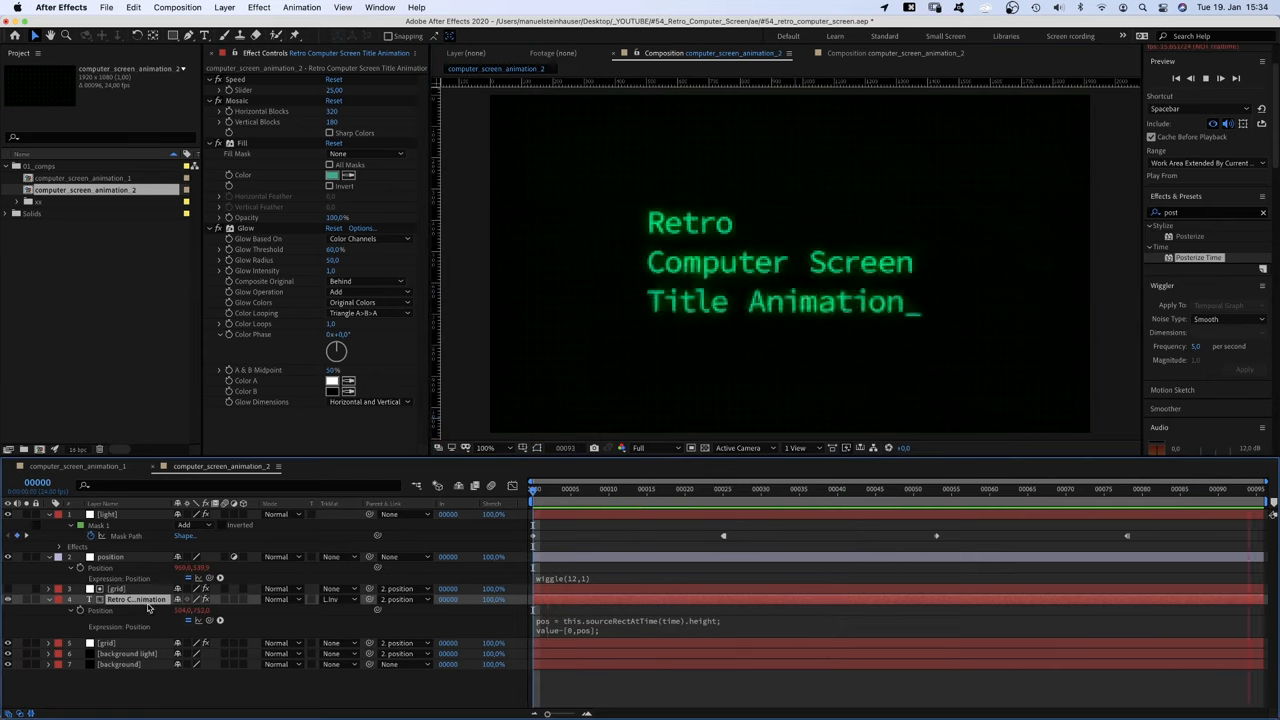
pyautogui.click(814, 490)
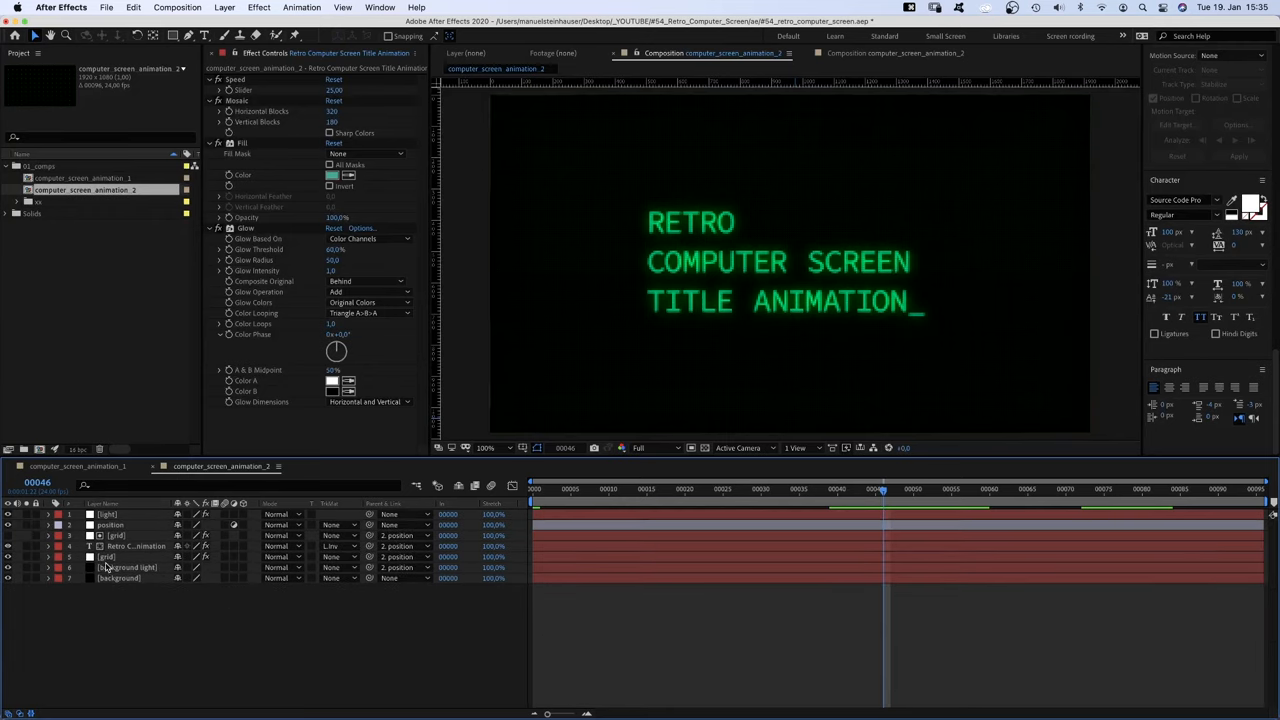
# Duplicate the title layer together with its grid matte layer for the scrolling version
pyautogui.press('cmd+d')
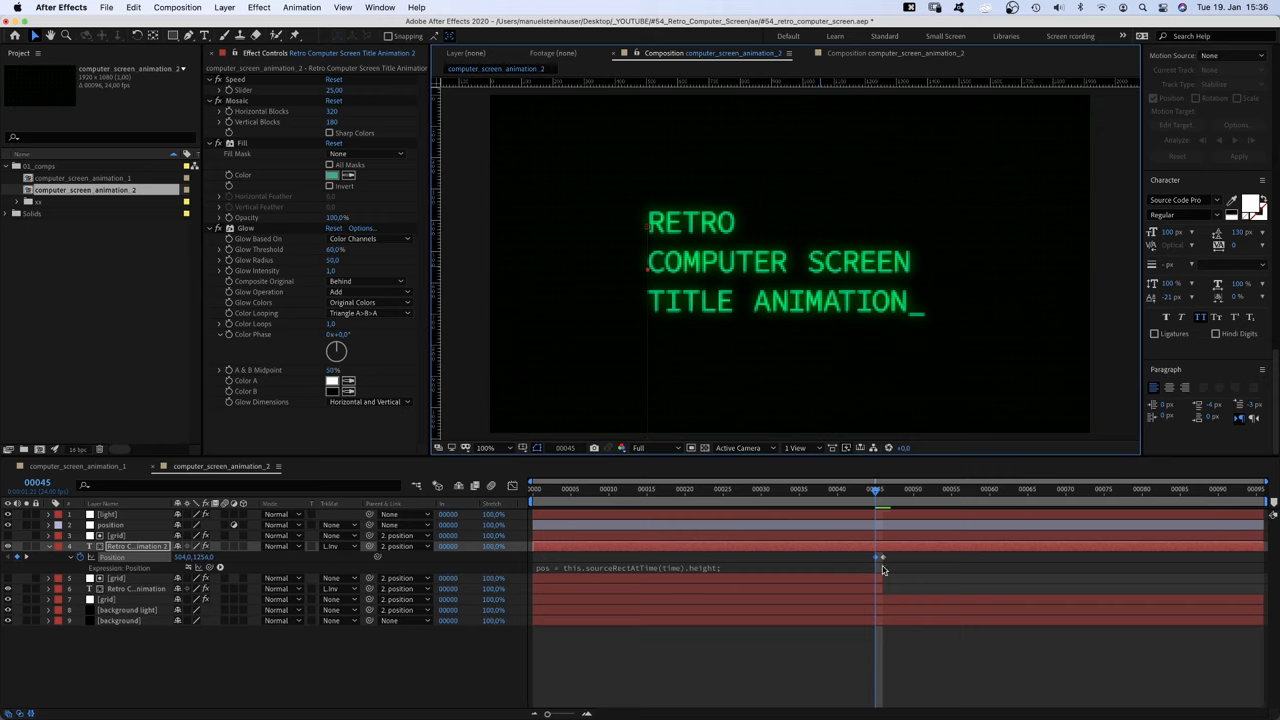
pyautogui.moveTo(874, 640)
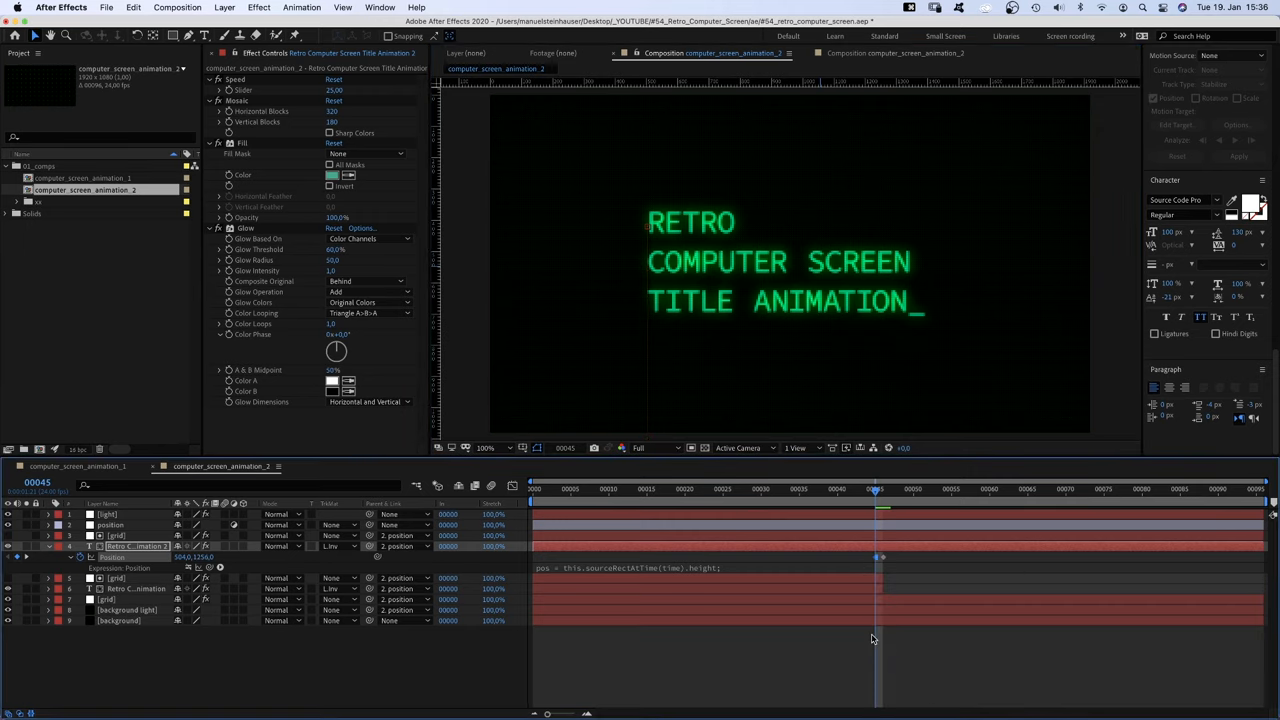